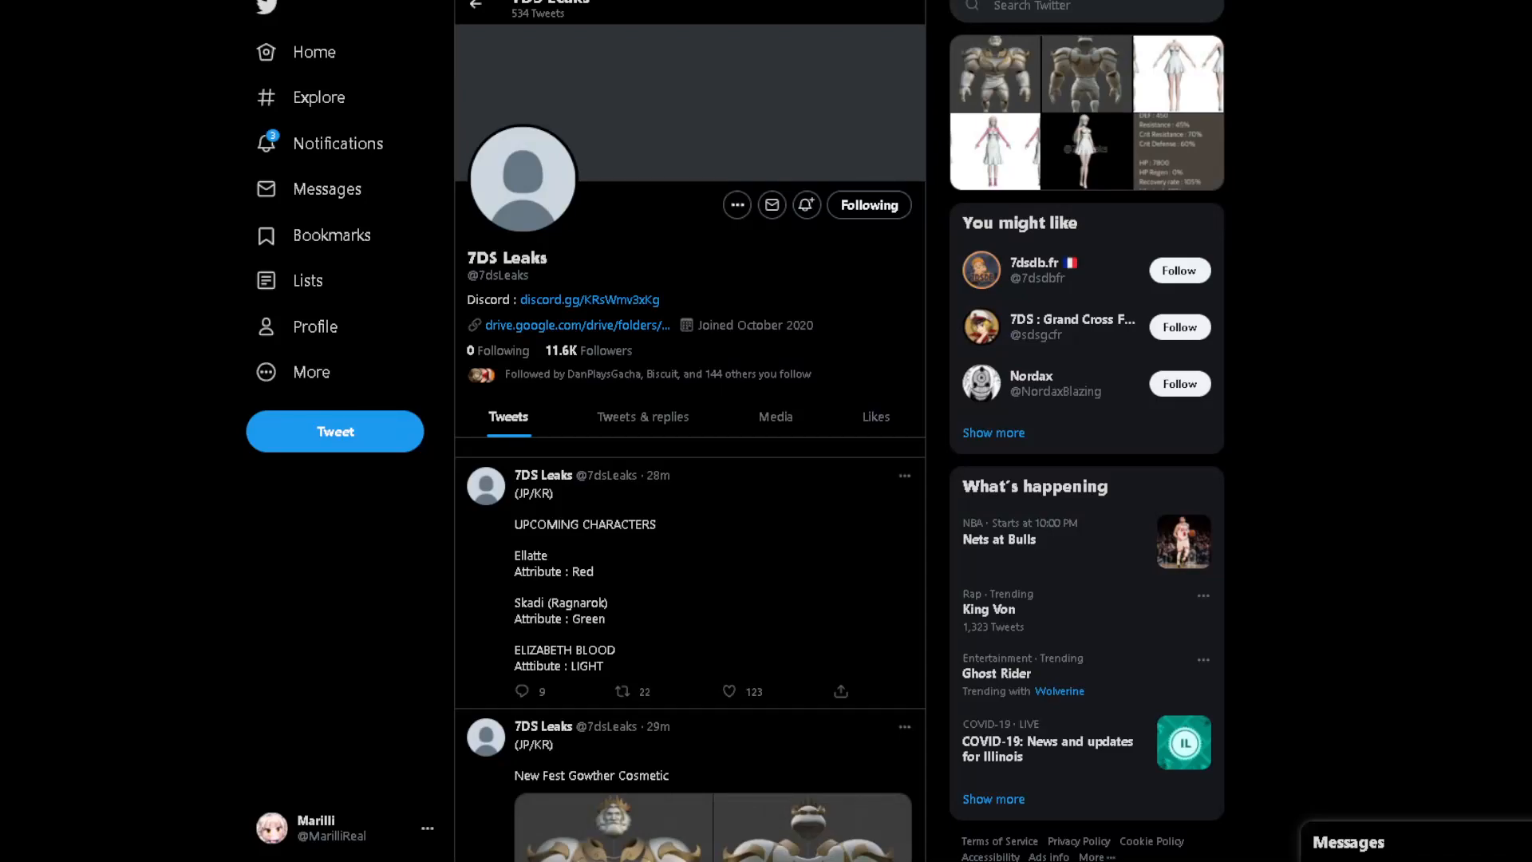
{"action": "mouse_move", "coordinate": [1043, 619]}
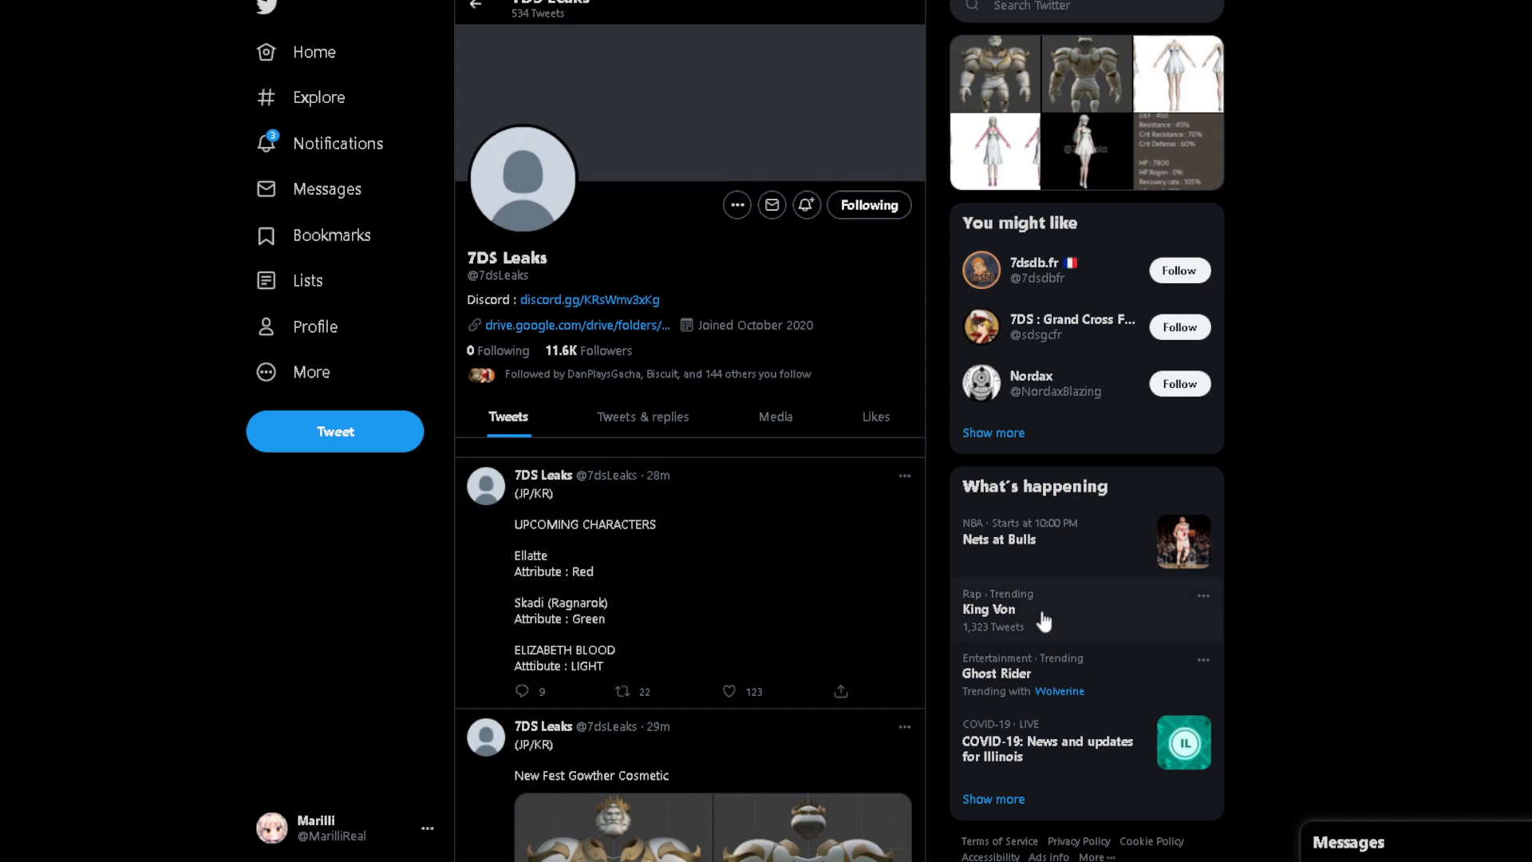
{"action": "mouse_move", "coordinate": [907, 610]}
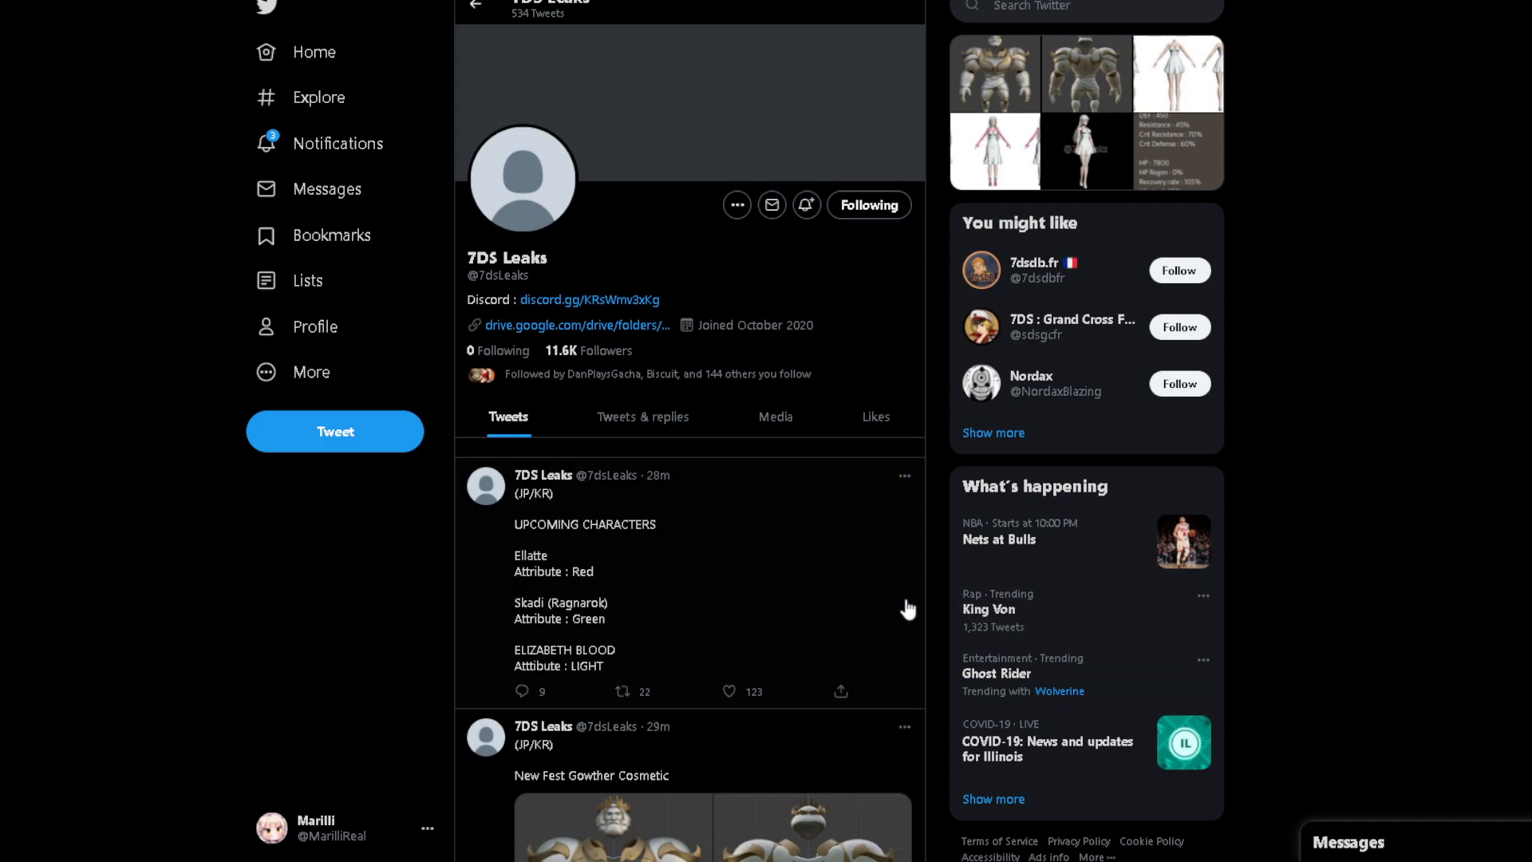
{"action": "mouse_move", "coordinate": [851, 601]}
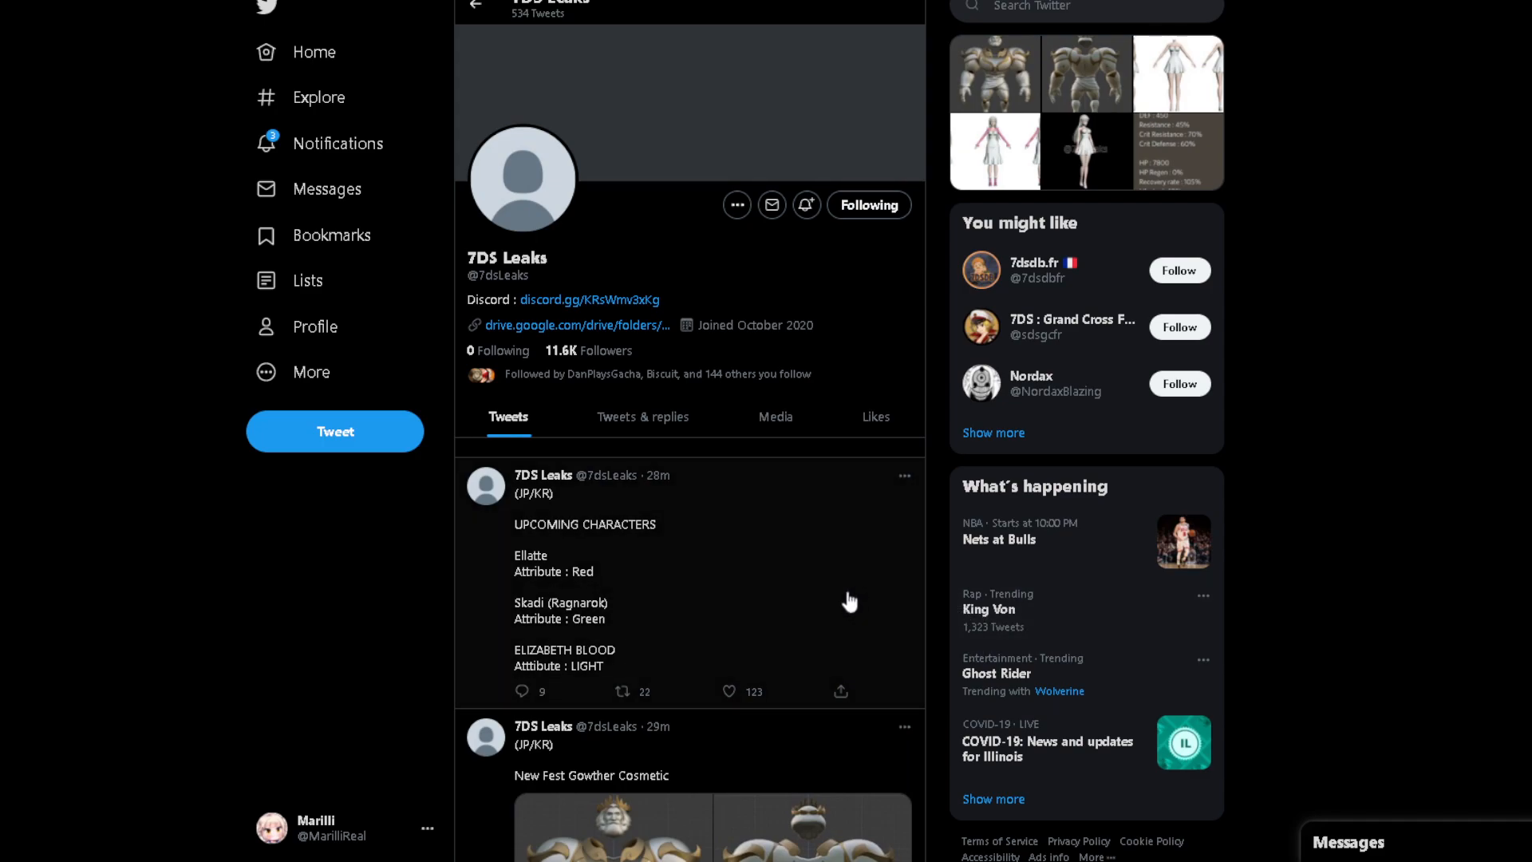
- View the upcoming-characters tweet on the 7DS Leaks profile and scroll through its feed
{"action": "left_click", "coordinate": [685, 576]}
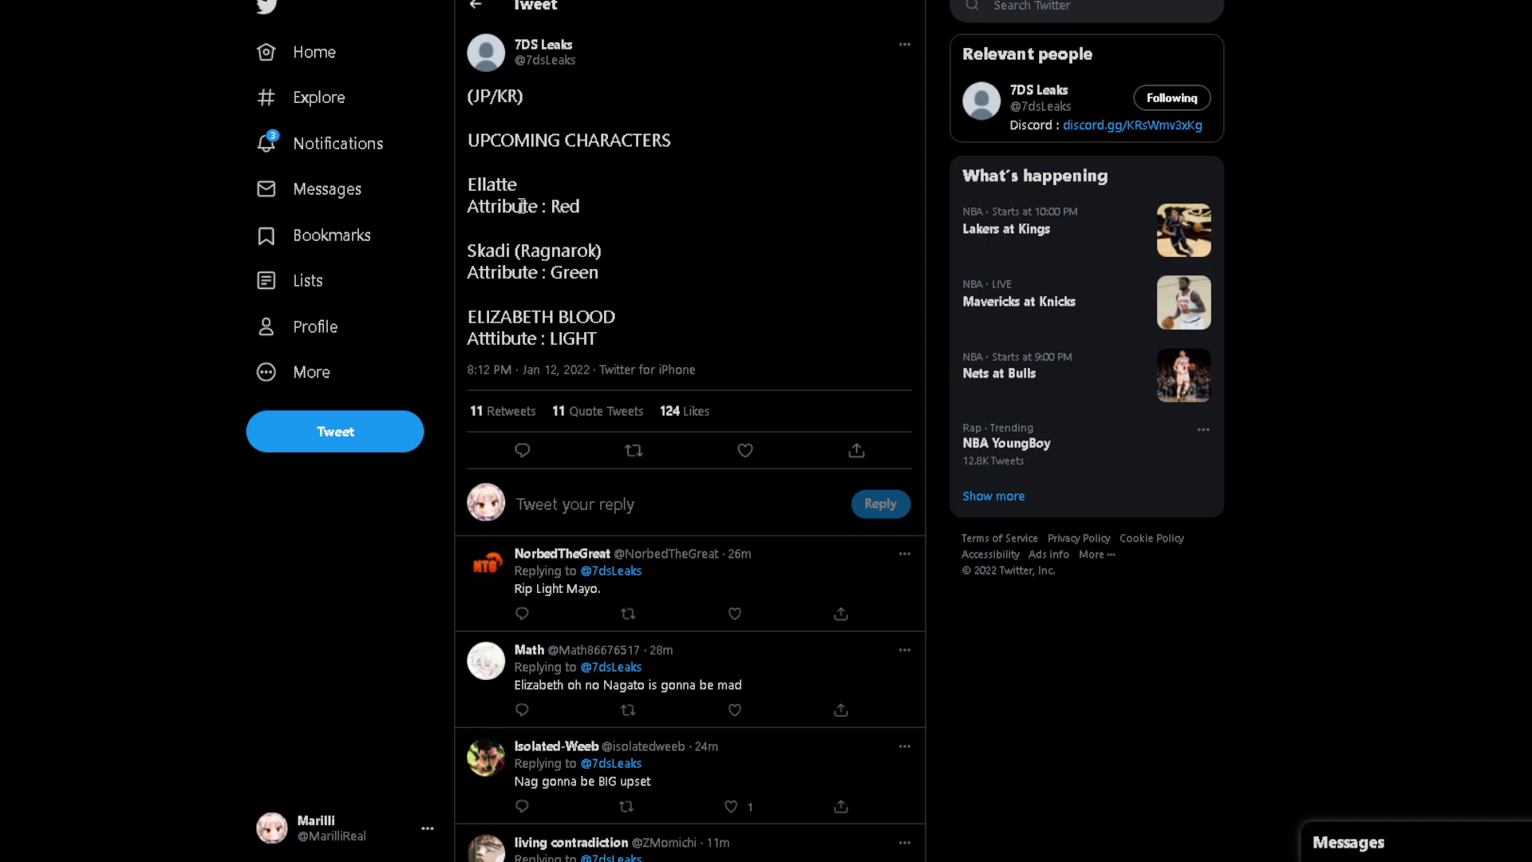
{"action": "mouse_move", "coordinate": [586, 212]}
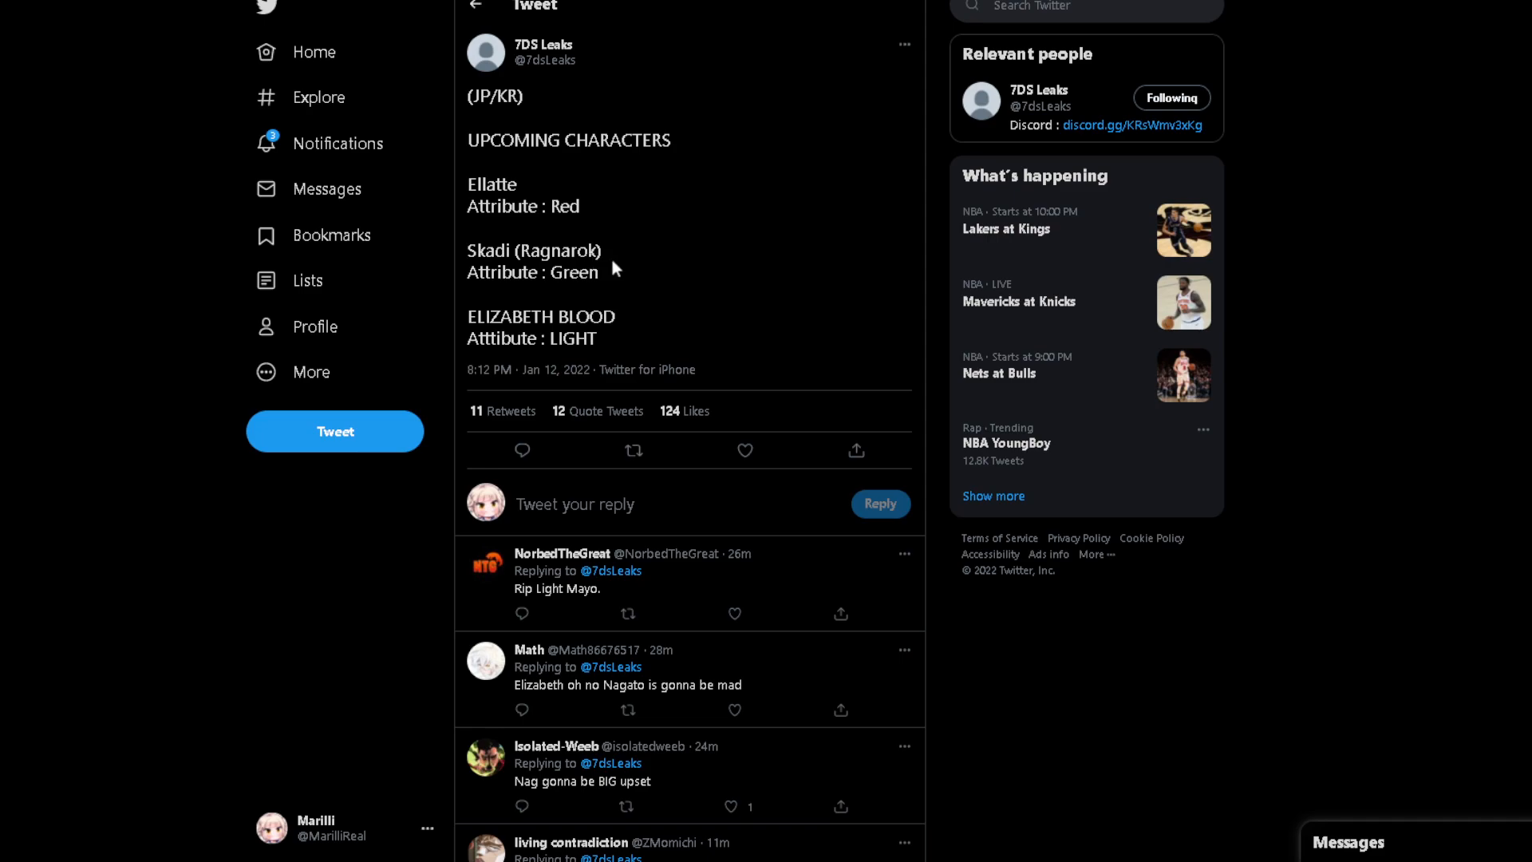
{"action": "mouse_move", "coordinate": [528, 260]}
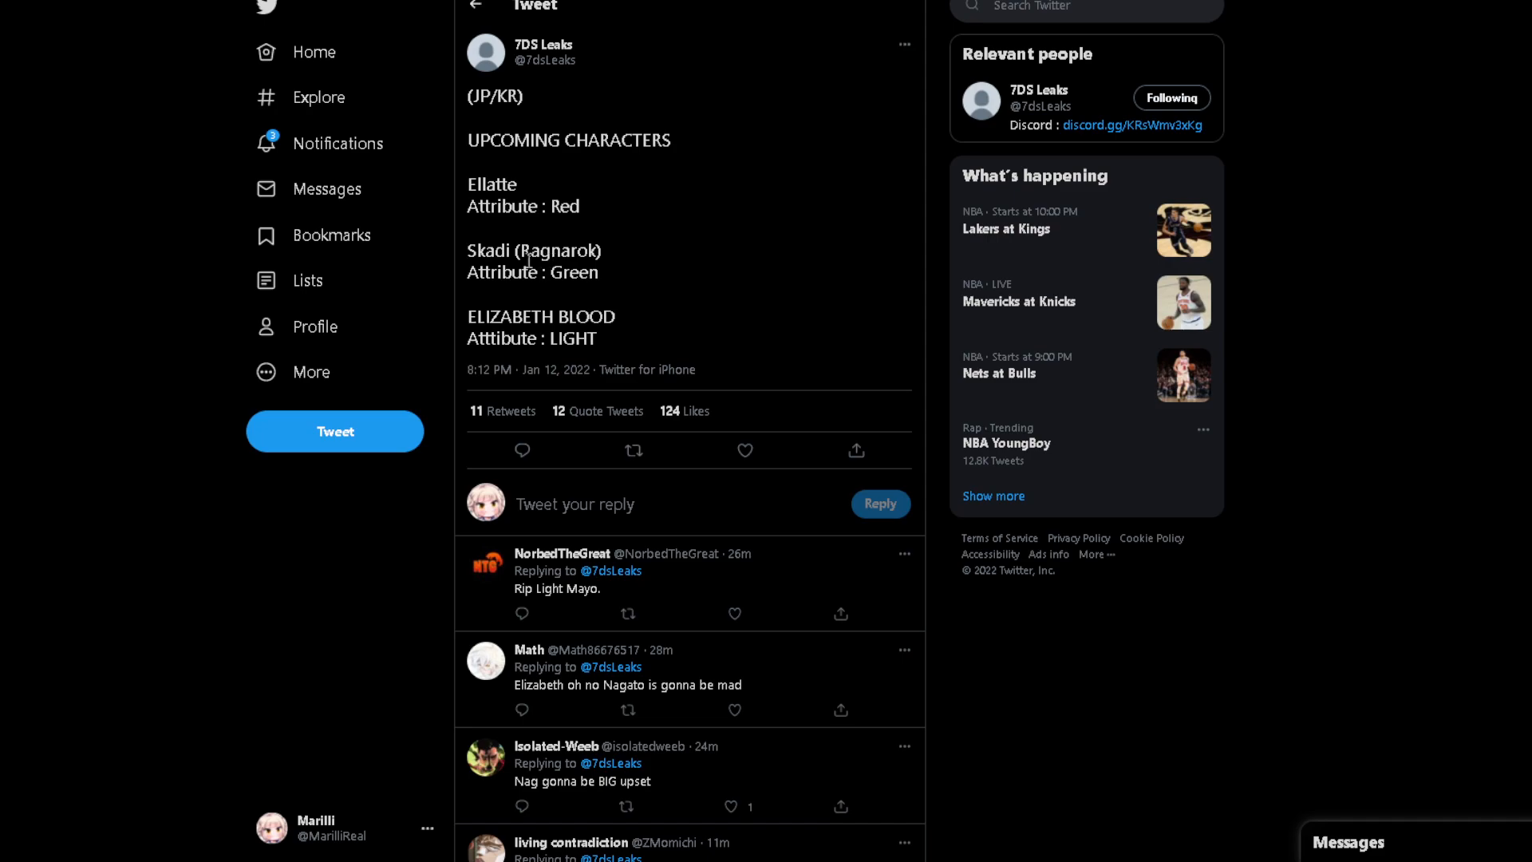
{"action": "mouse_move", "coordinate": [601, 344]}
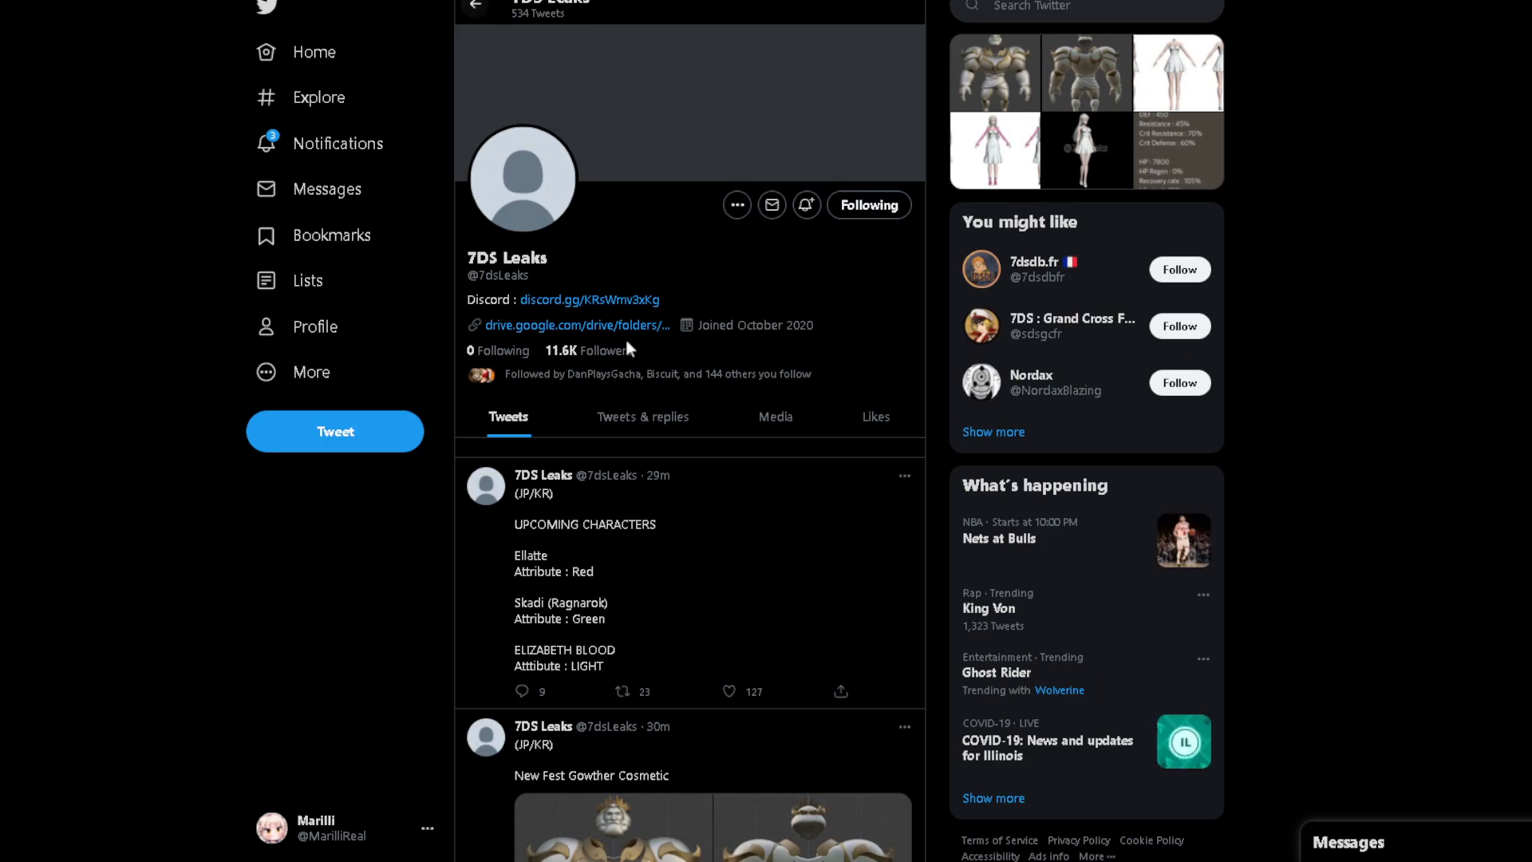
{"action": "scroll", "scroll_direction": "down", "scroll_amount": 3}
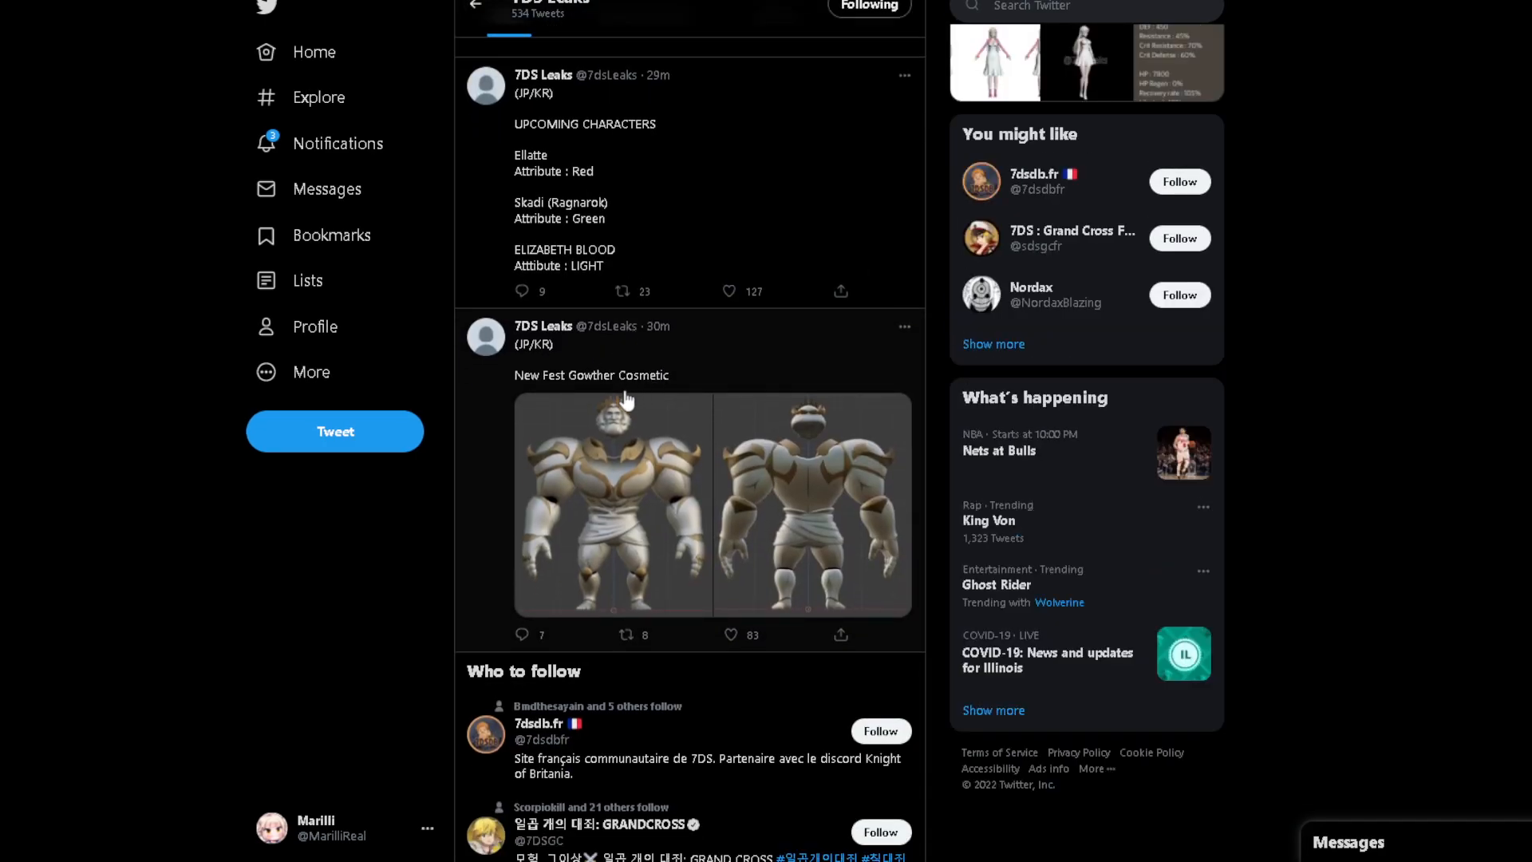
{"action": "mouse_move", "coordinate": [622, 477]}
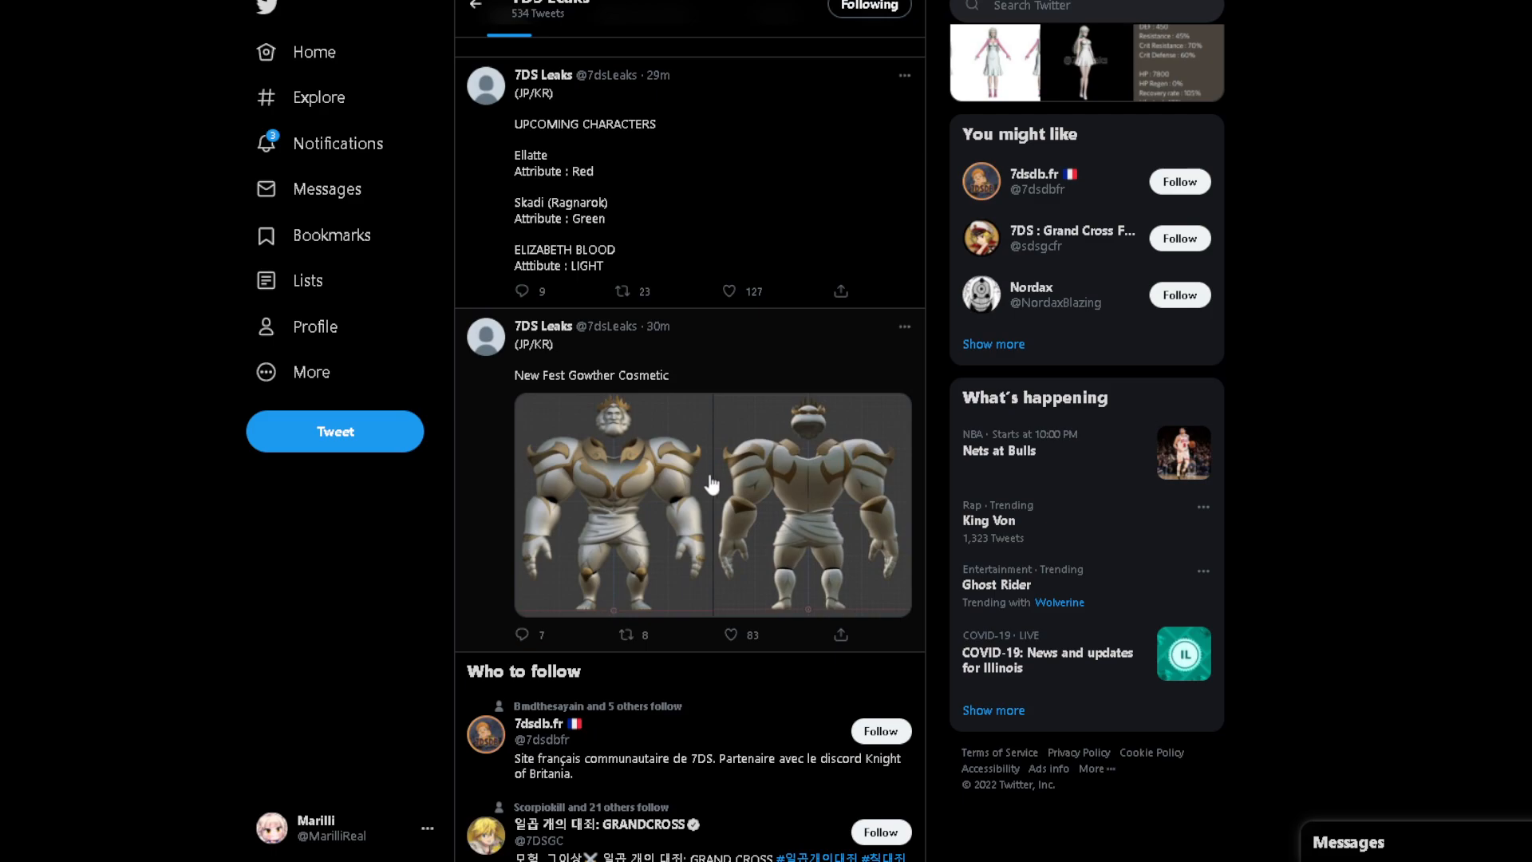
{"action": "scroll", "scroll_direction": "down", "scroll_amount": 3}
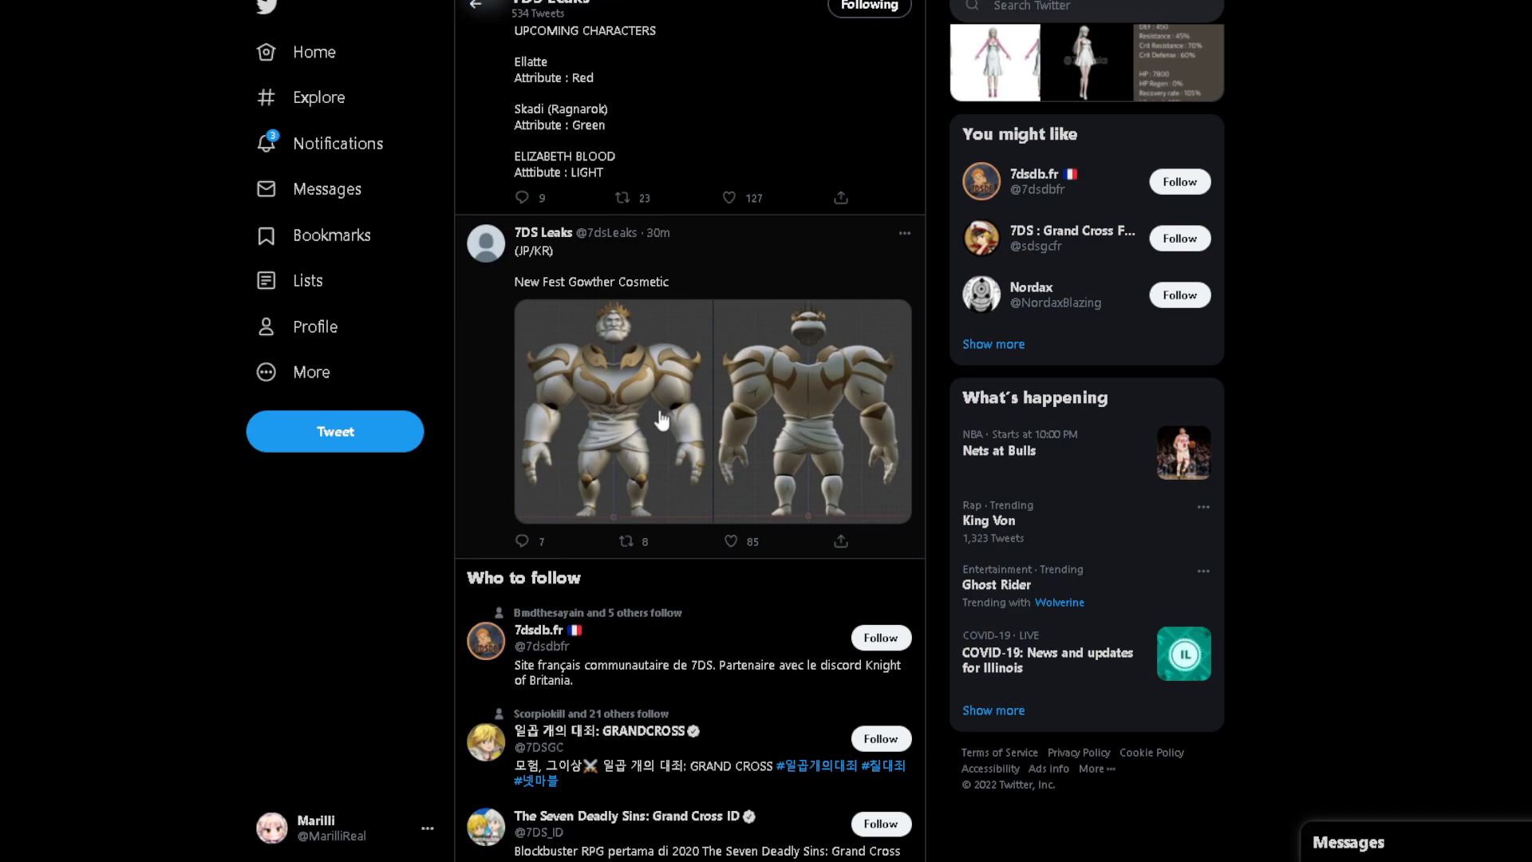
{"action": "mouse_move", "coordinate": [646, 403]}
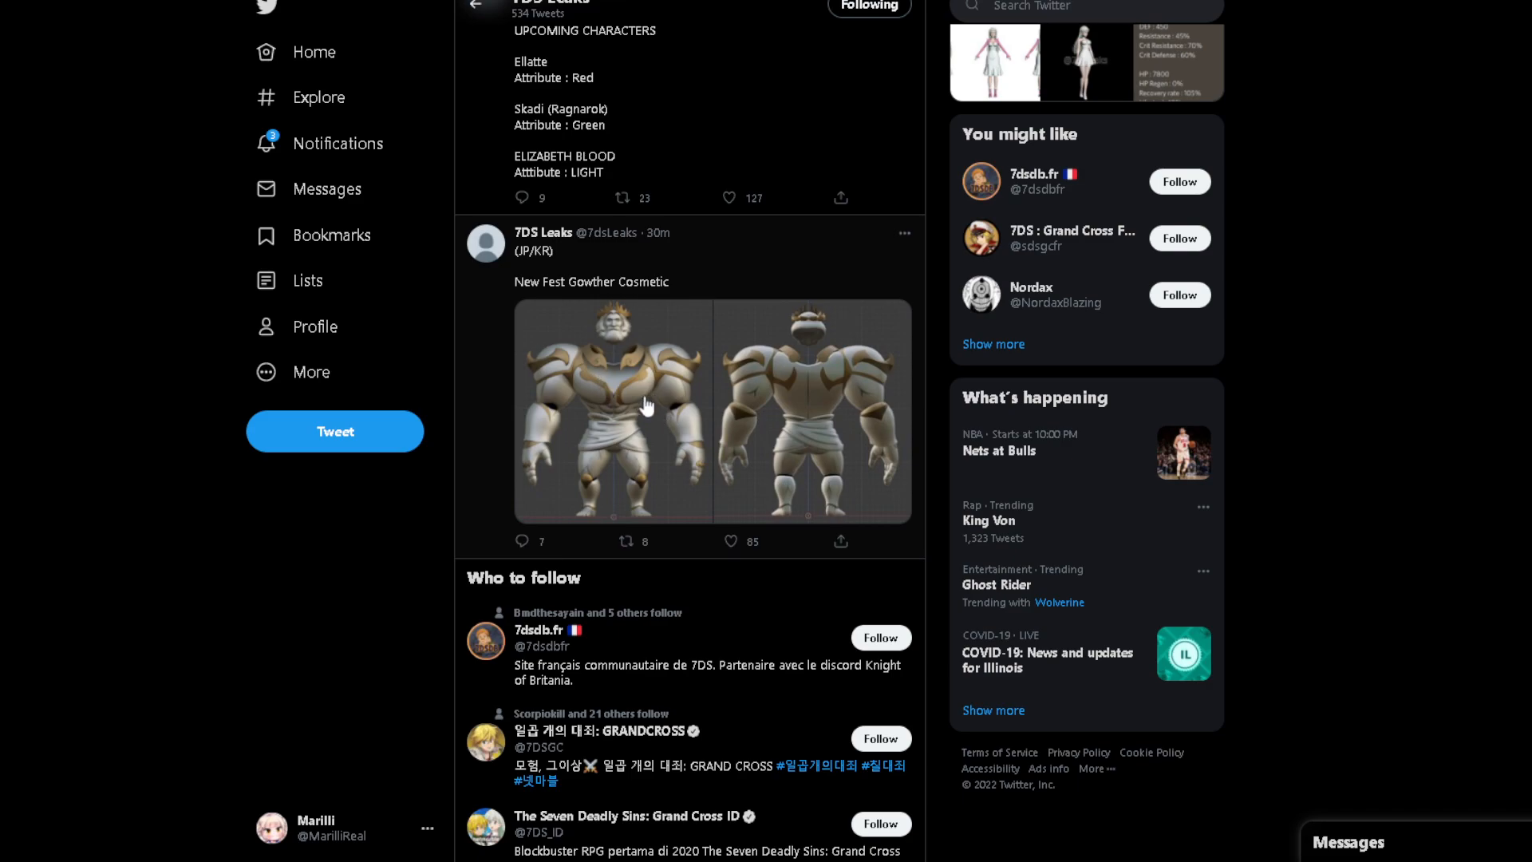
{"action": "mouse_move", "coordinate": [641, 421]}
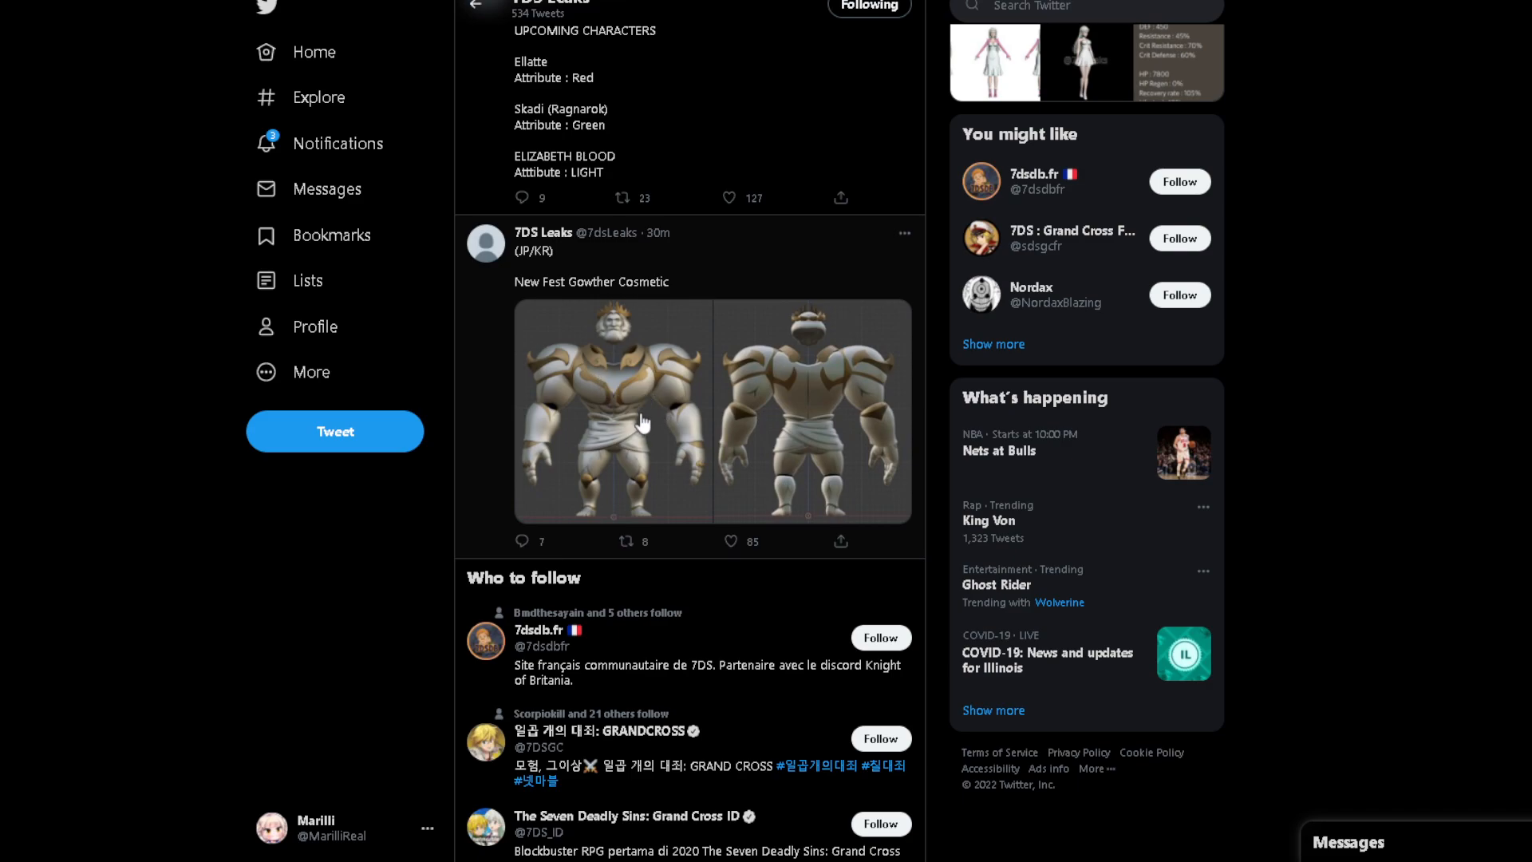
{"action": "left_click", "coordinate": [613, 410]}
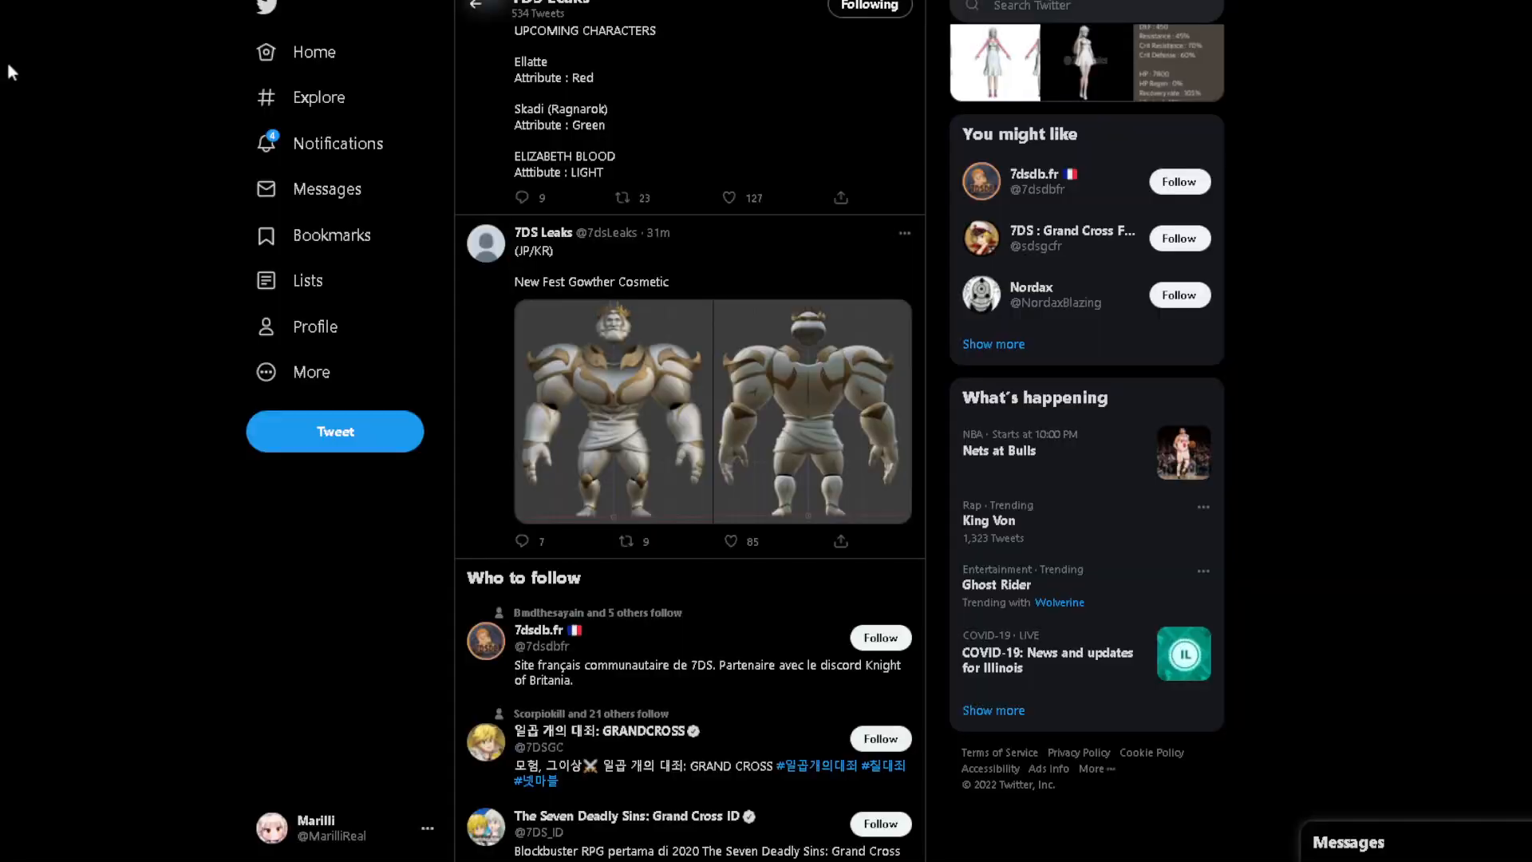
- Scroll down past the Gowther cosmetic post to the Who to follow suggestions
{"action": "scroll", "scroll_direction": "down", "scroll_amount": 3}
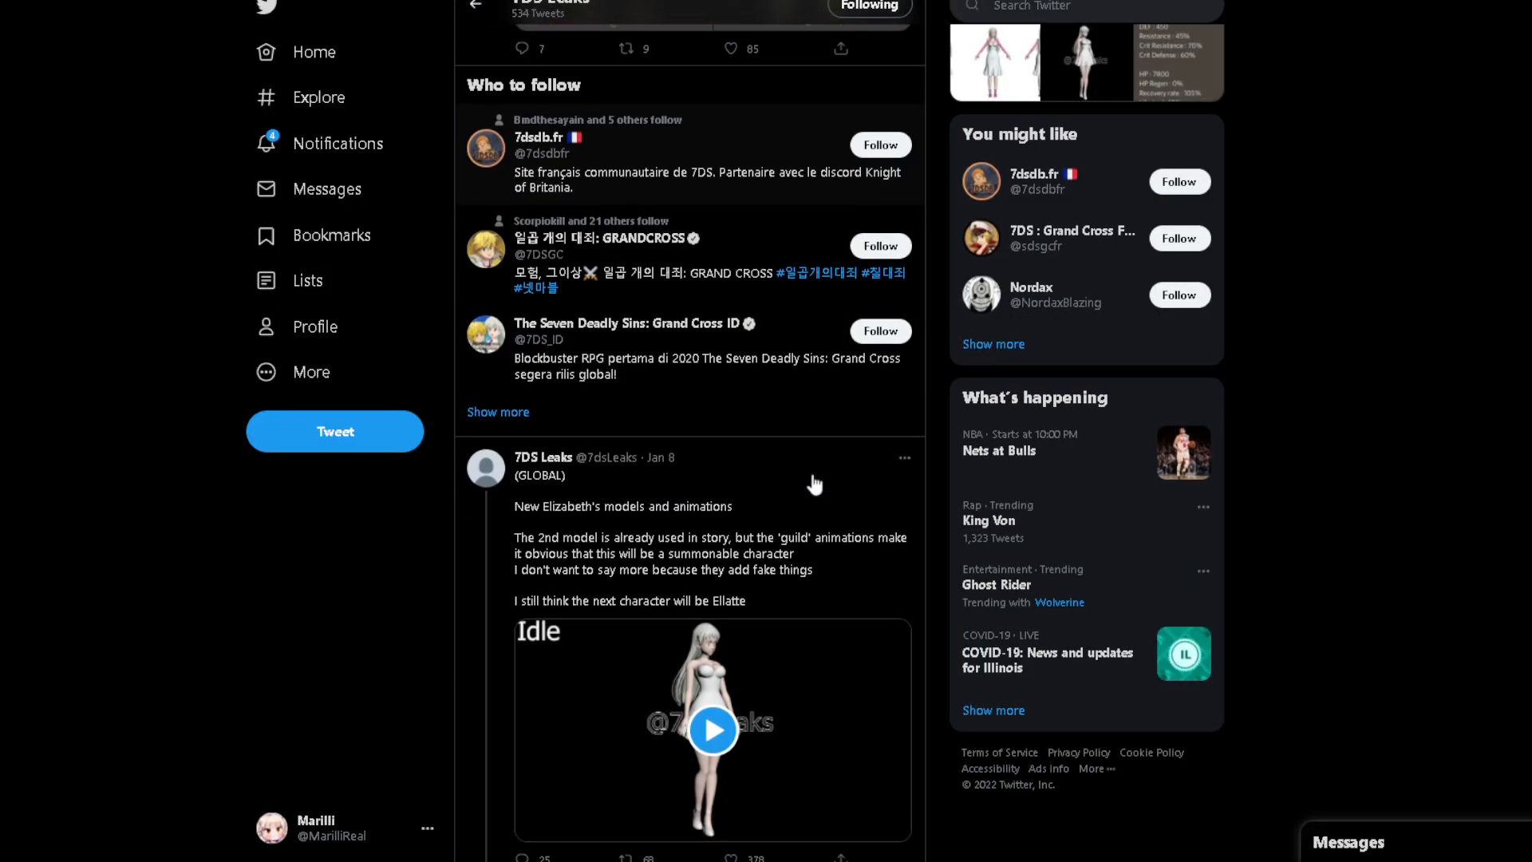
{"action": "scroll", "scroll_direction": "down", "scroll_amount": 3}
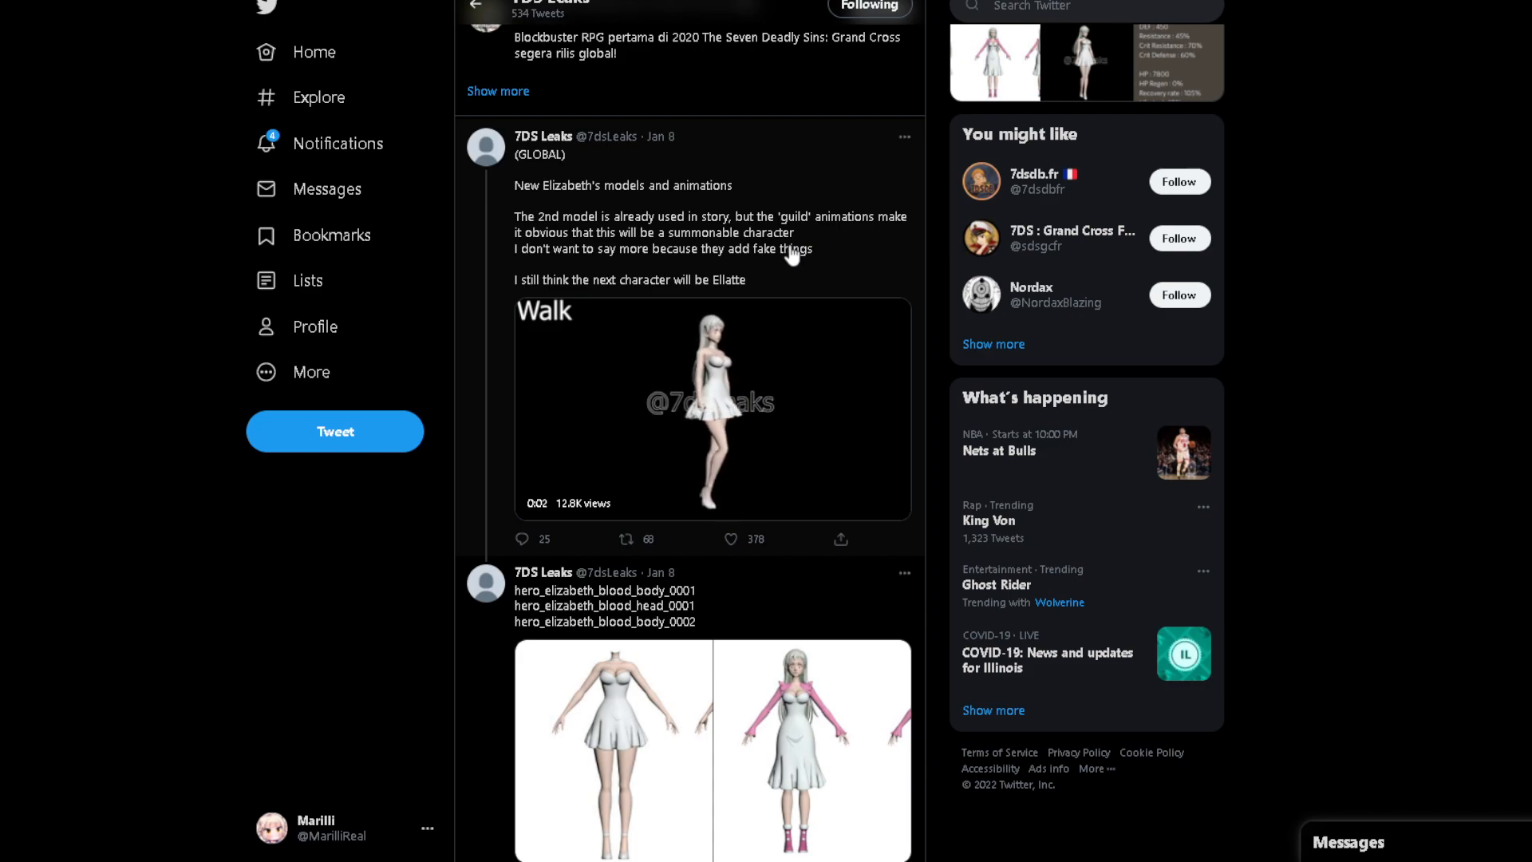
{"action": "scroll", "scroll_direction": "down", "scroll_amount": 3}
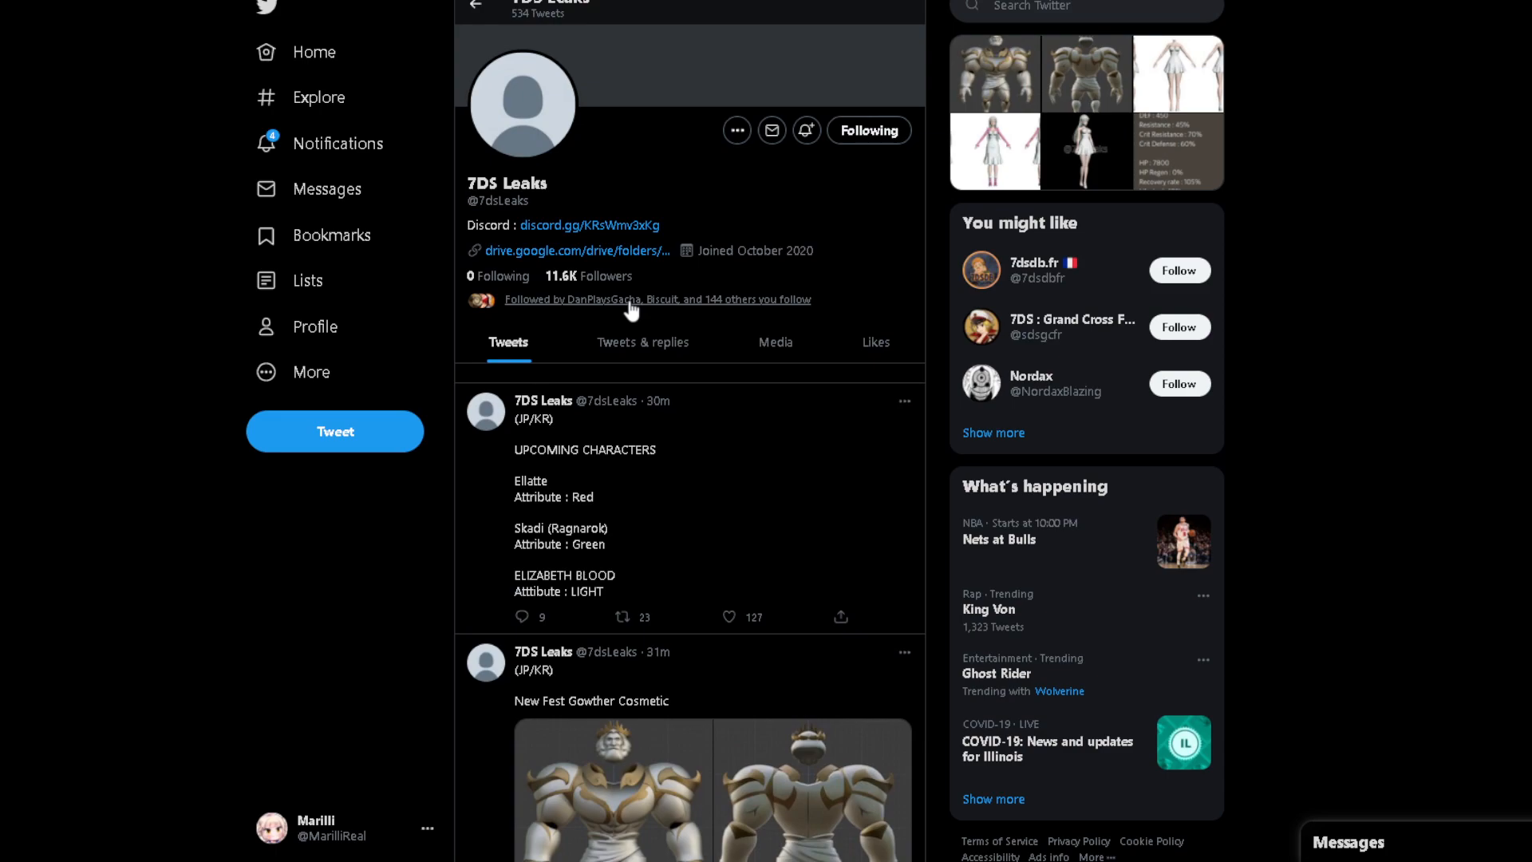
{"action": "mouse_move", "coordinate": [633, 495]}
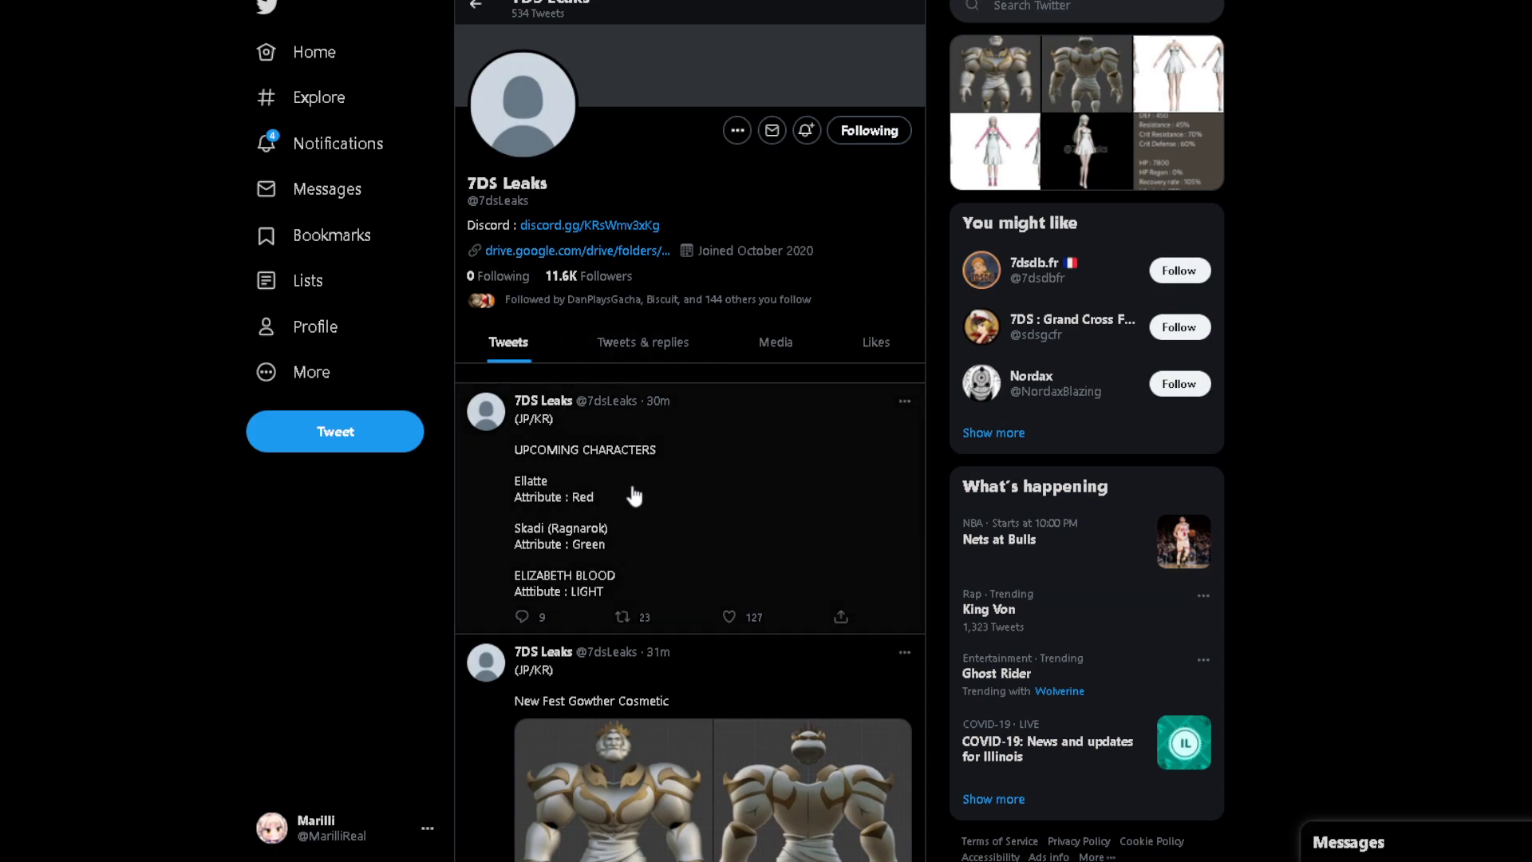
{"action": "scroll", "scroll_direction": "down", "scroll_amount": 3}
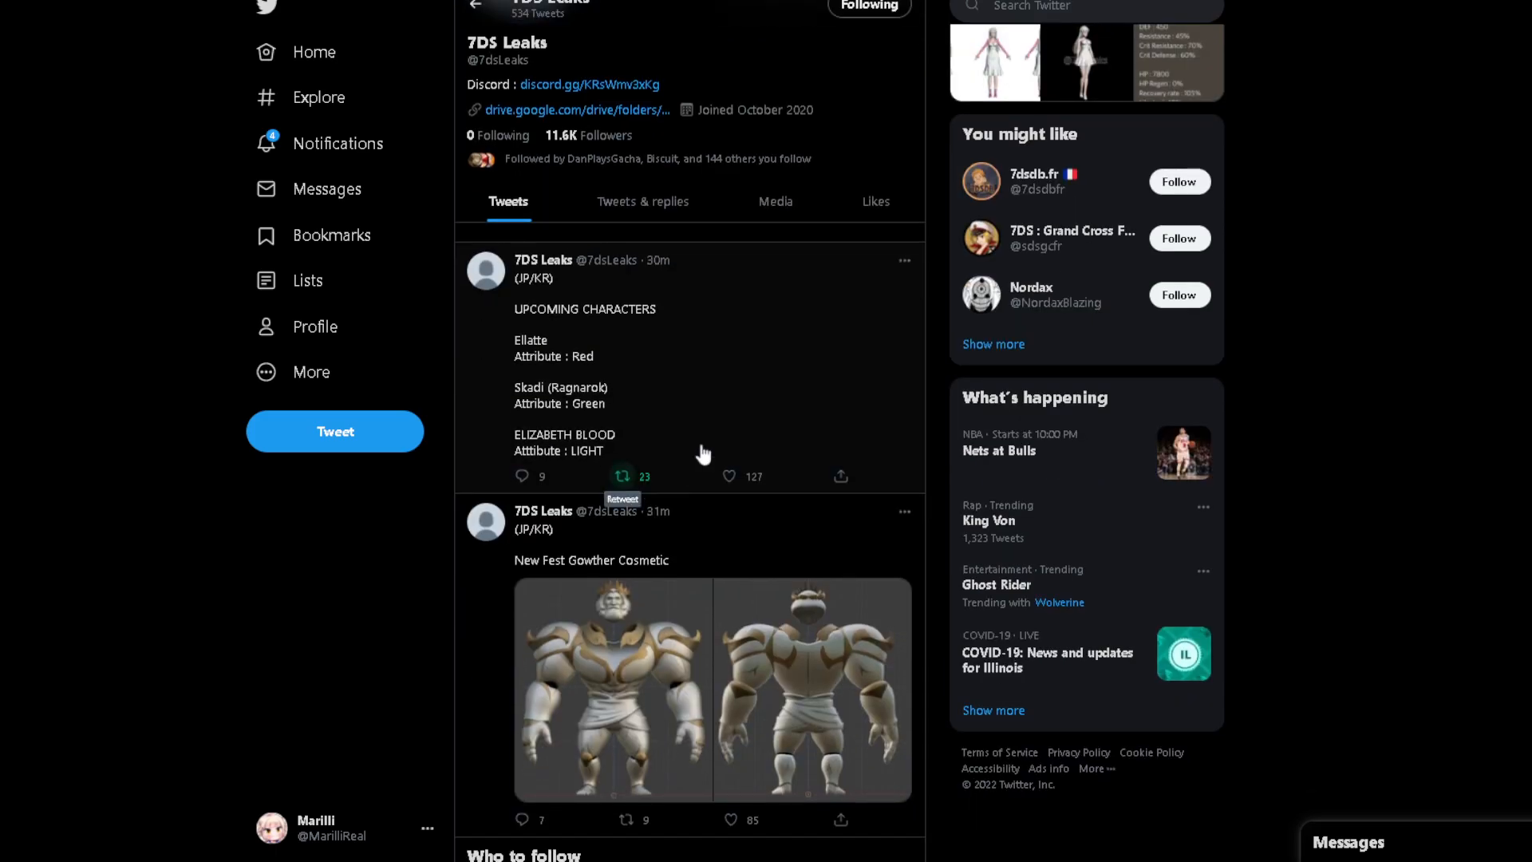
{"action": "scroll", "scroll_direction": "down", "scroll_amount": 3}
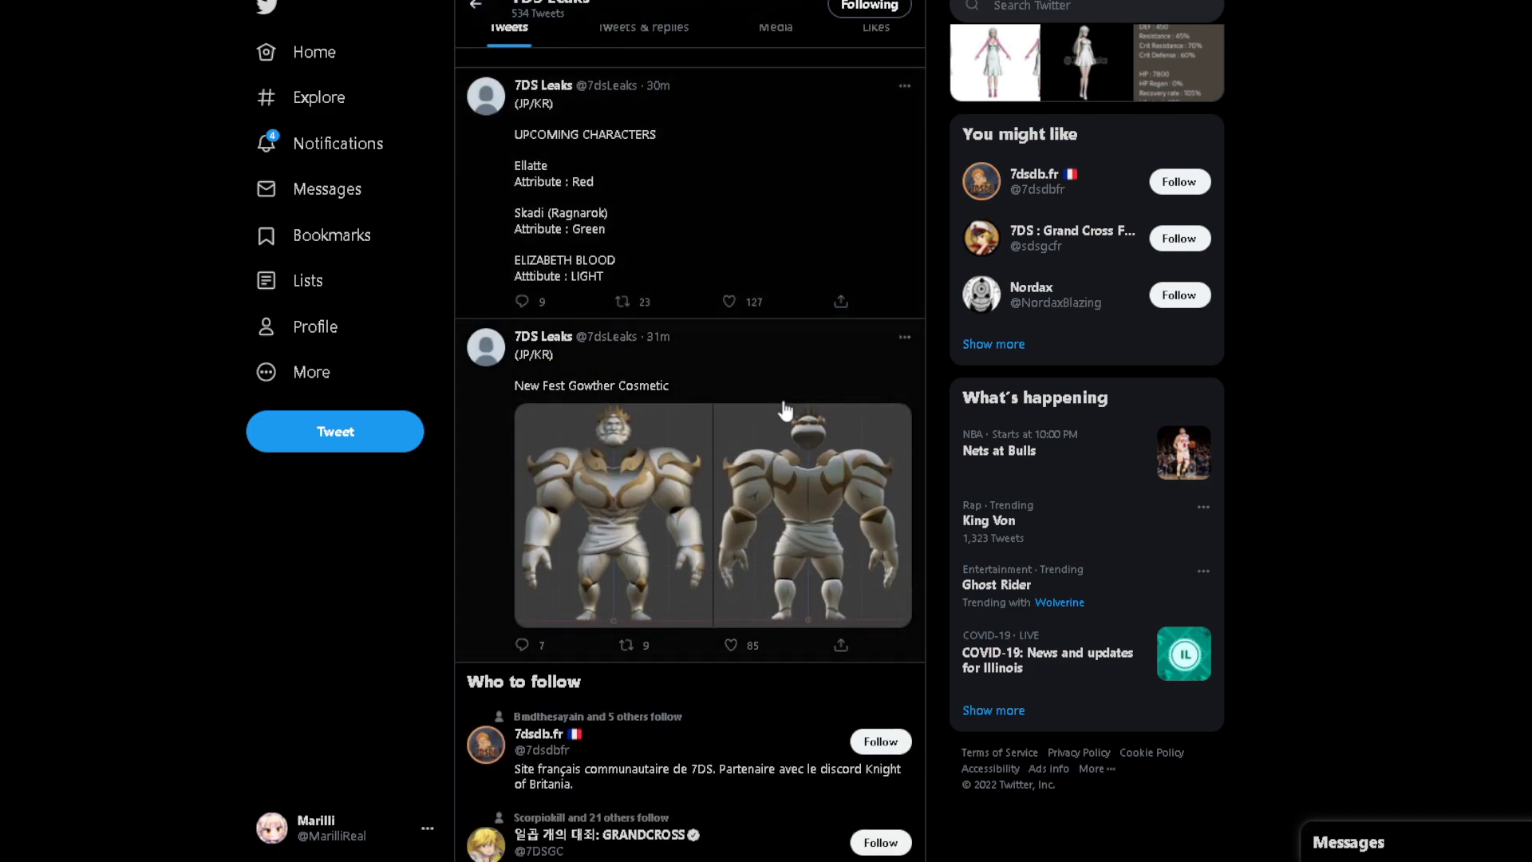
{"action": "mouse_move", "coordinate": [786, 410]}
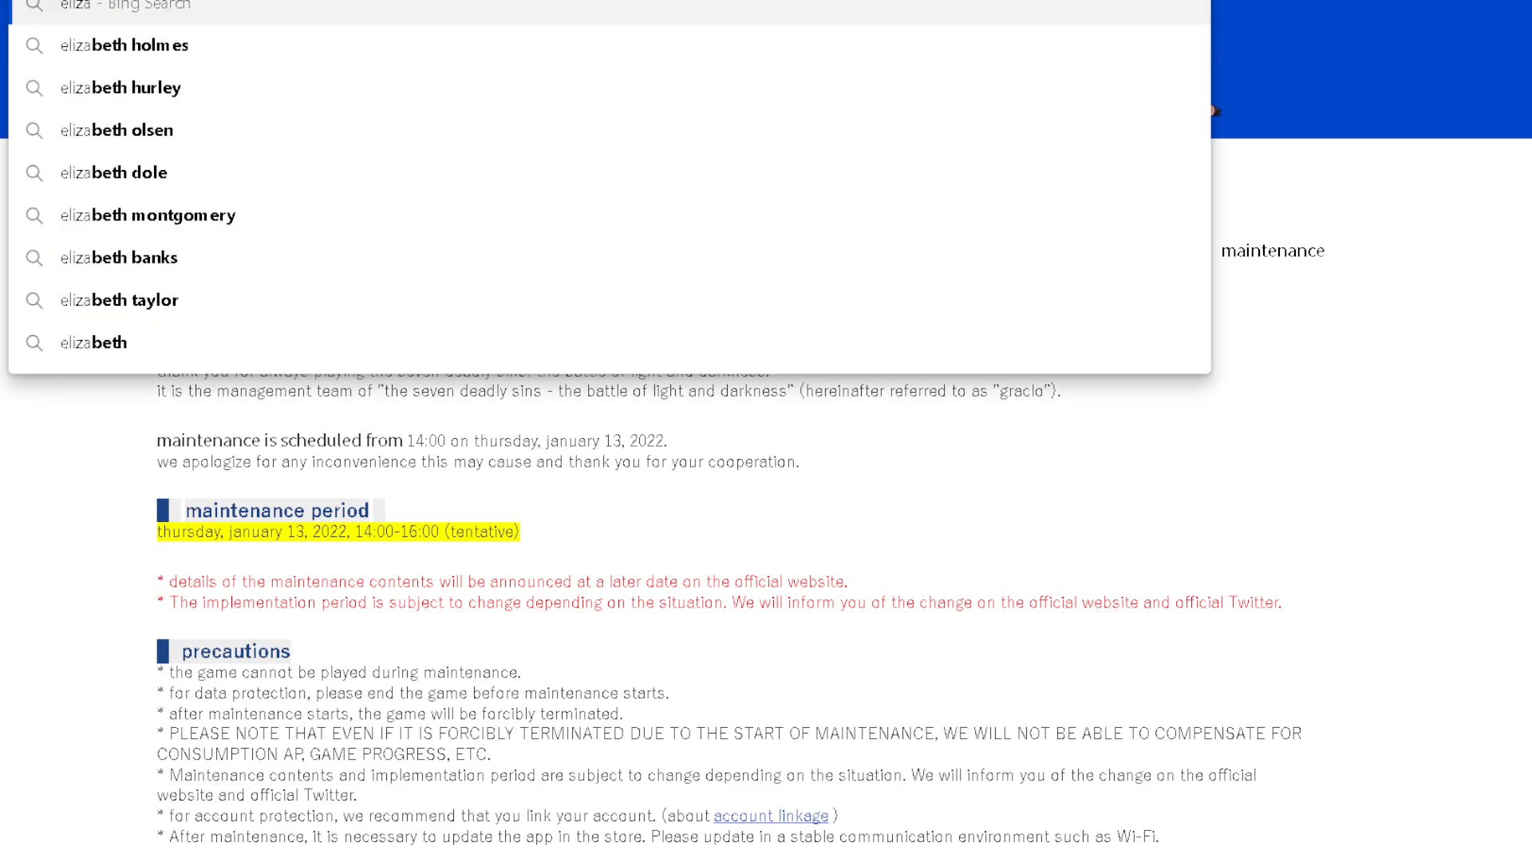
- Search Google Images for blood stain elizabeth and preview the Ellie manga panel and artwork
{"action": "left_click", "coordinate": [900, 39]}
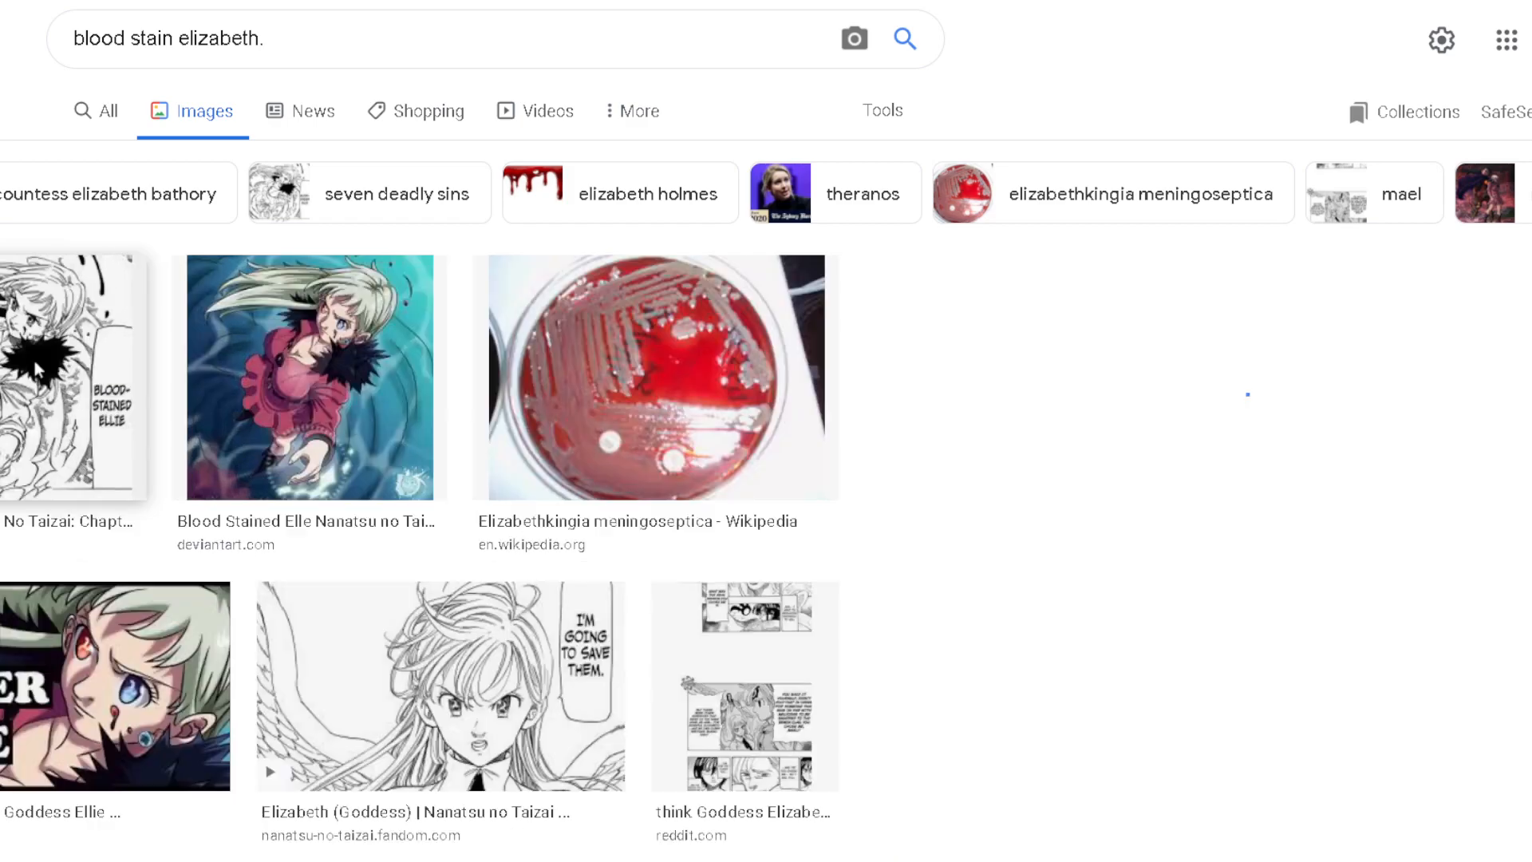
{"action": "left_click", "coordinate": [69, 379]}
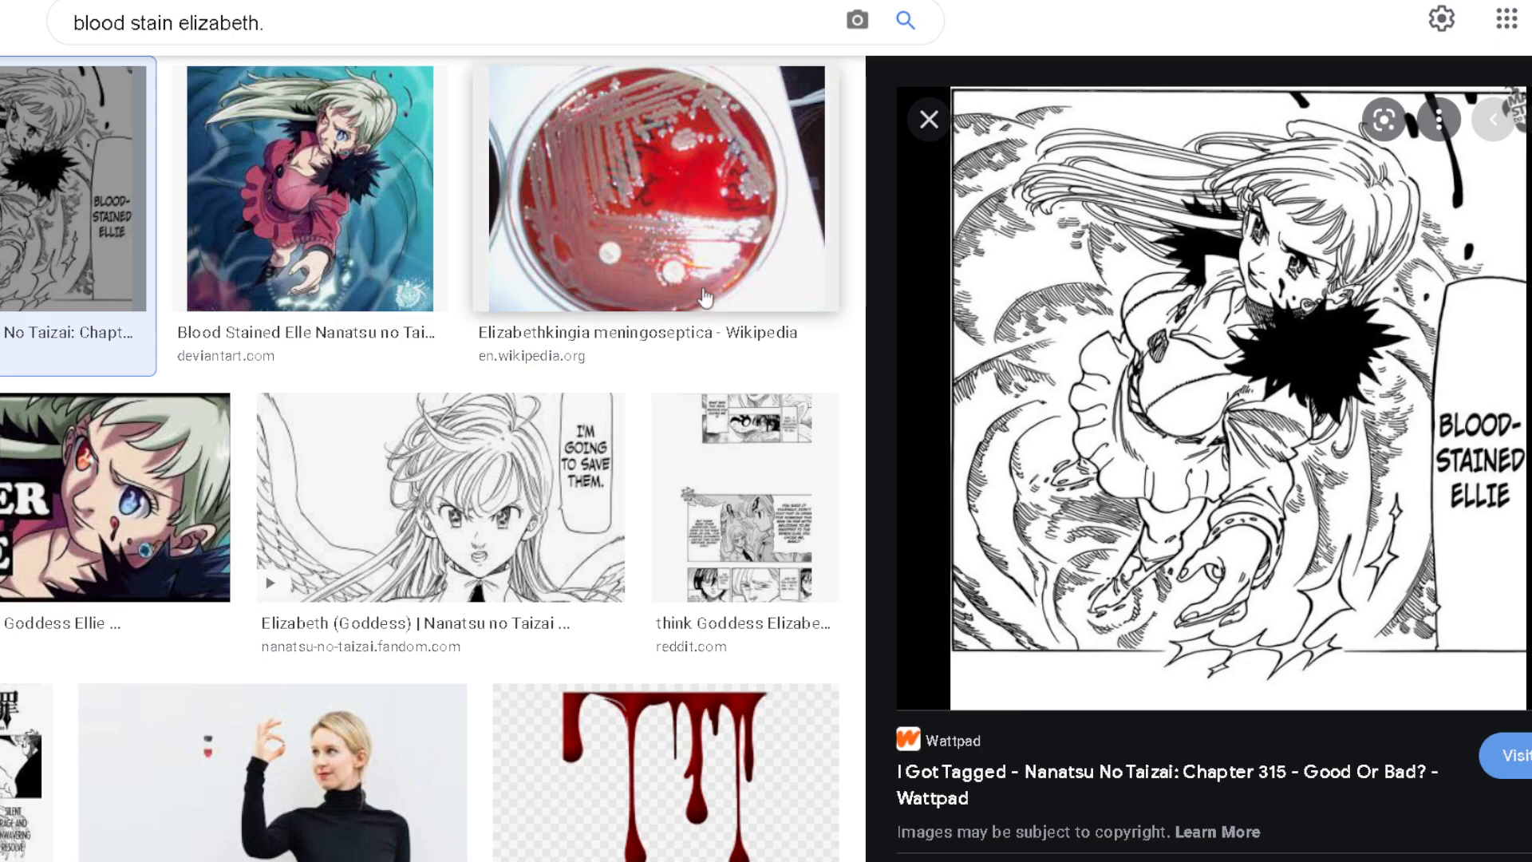
{"action": "left_click", "coordinate": [308, 187]}
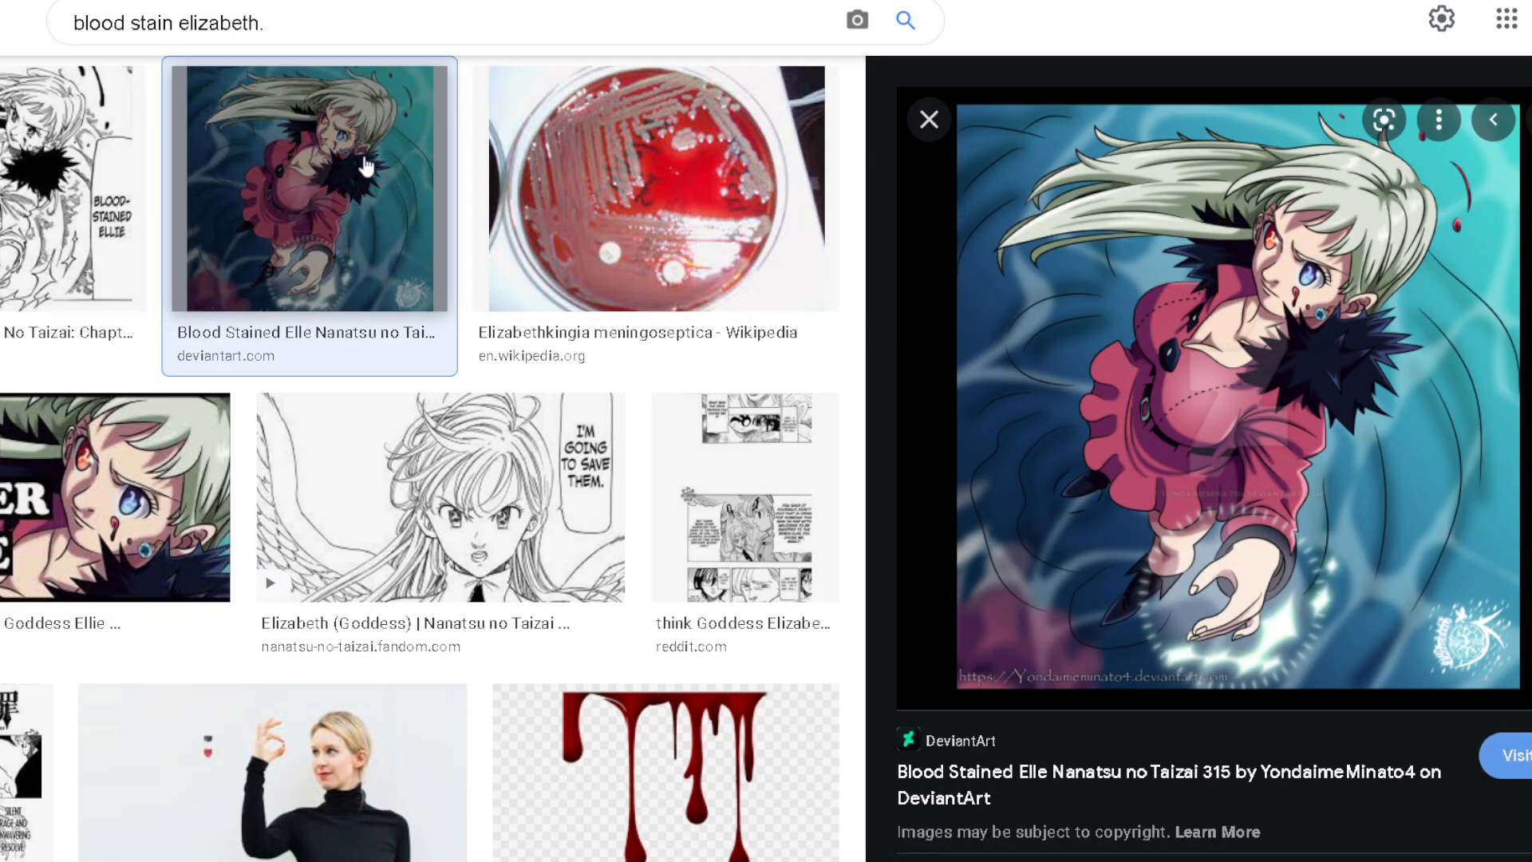
{"action": "mouse_move", "coordinate": [322, 225]}
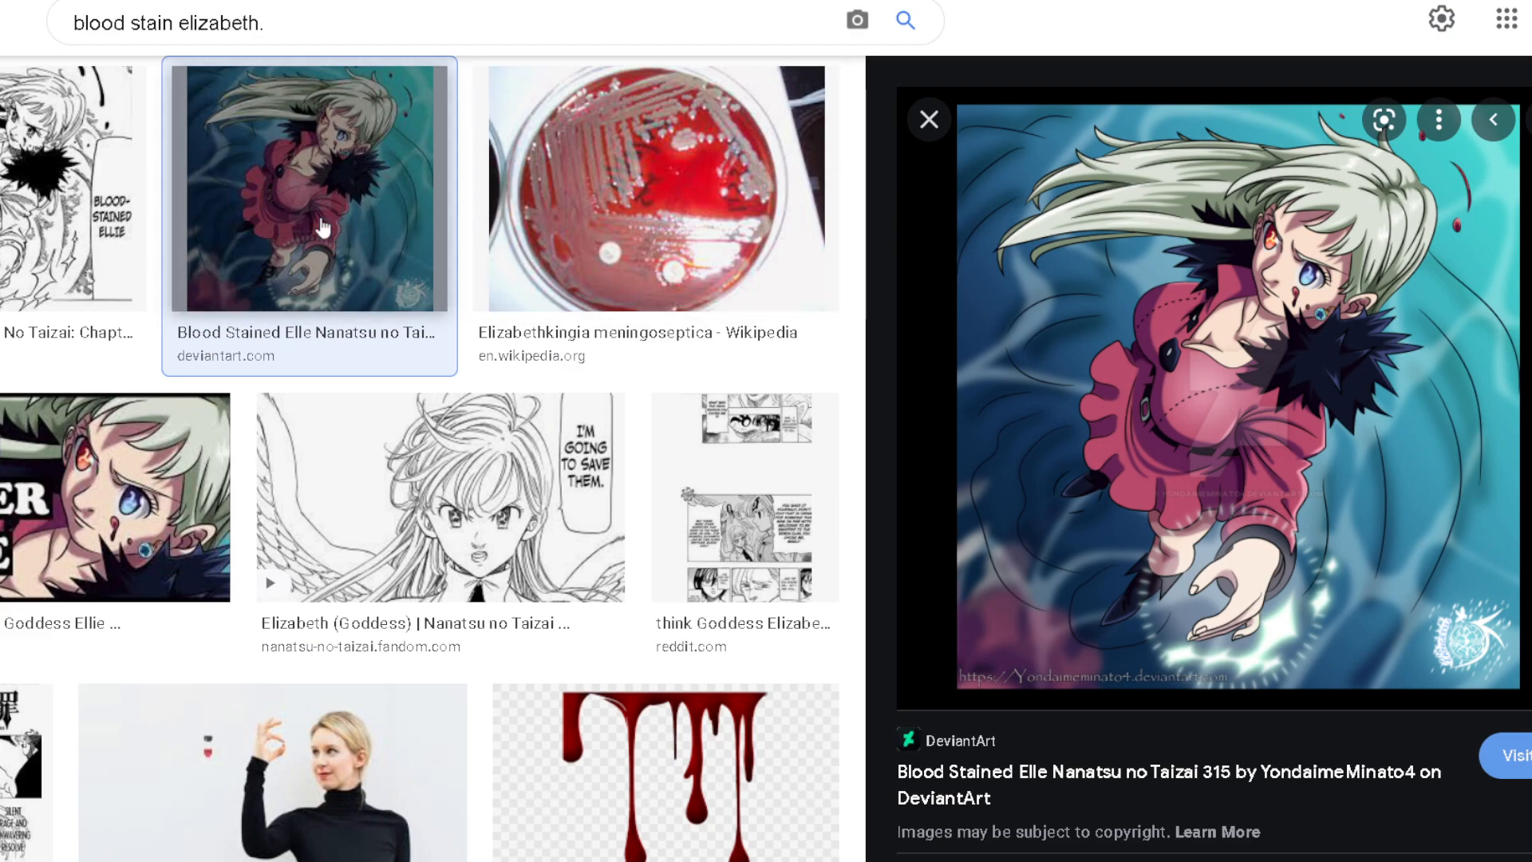
{"action": "left_click", "coordinate": [74, 188]}
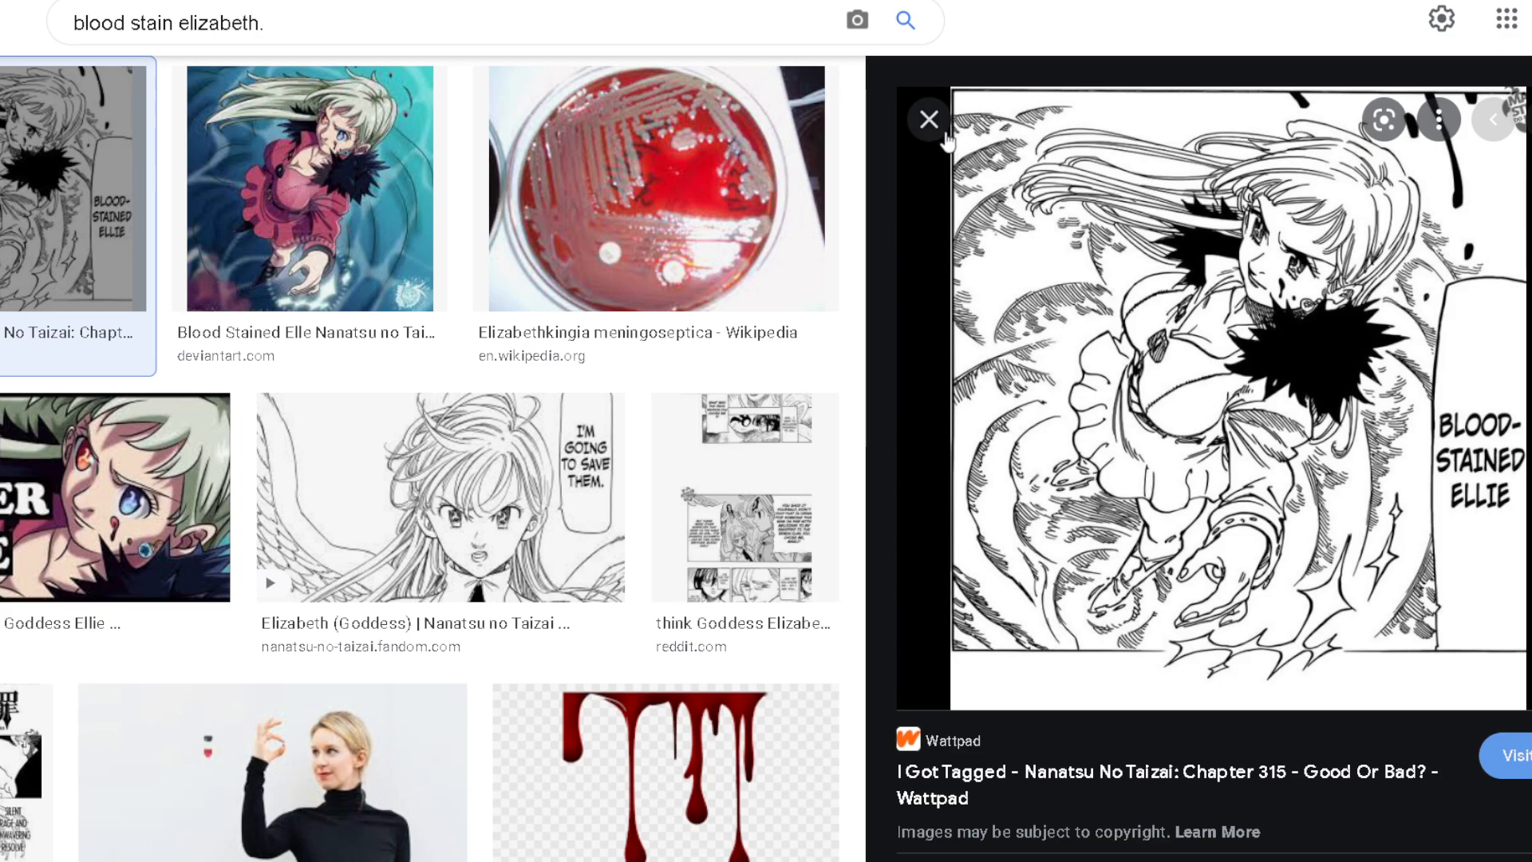
{"action": "left_click", "coordinate": [926, 120]}
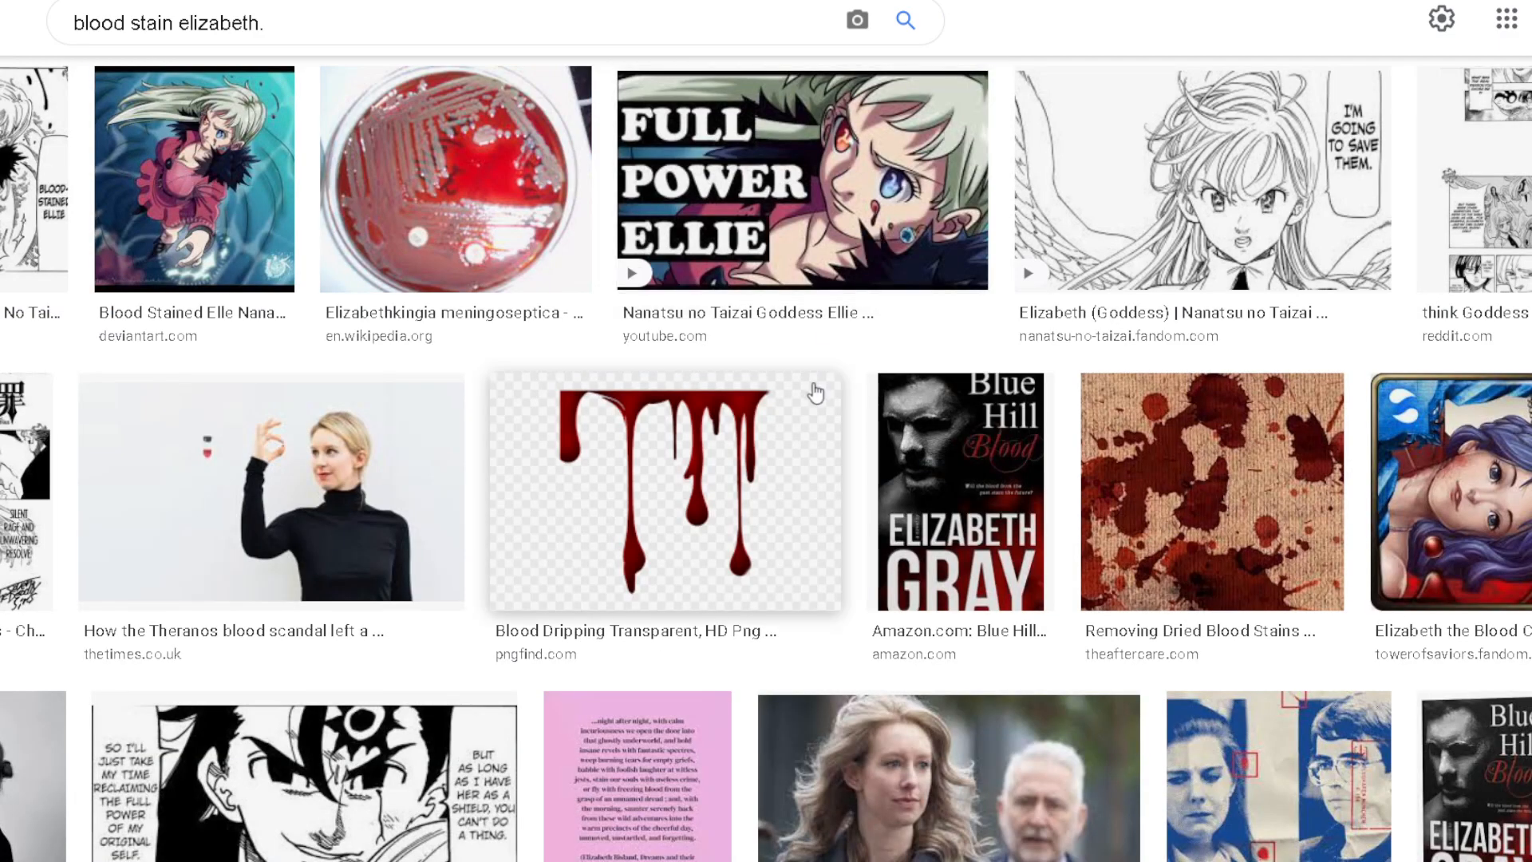
{"action": "mouse_move", "coordinate": [274, 8]}
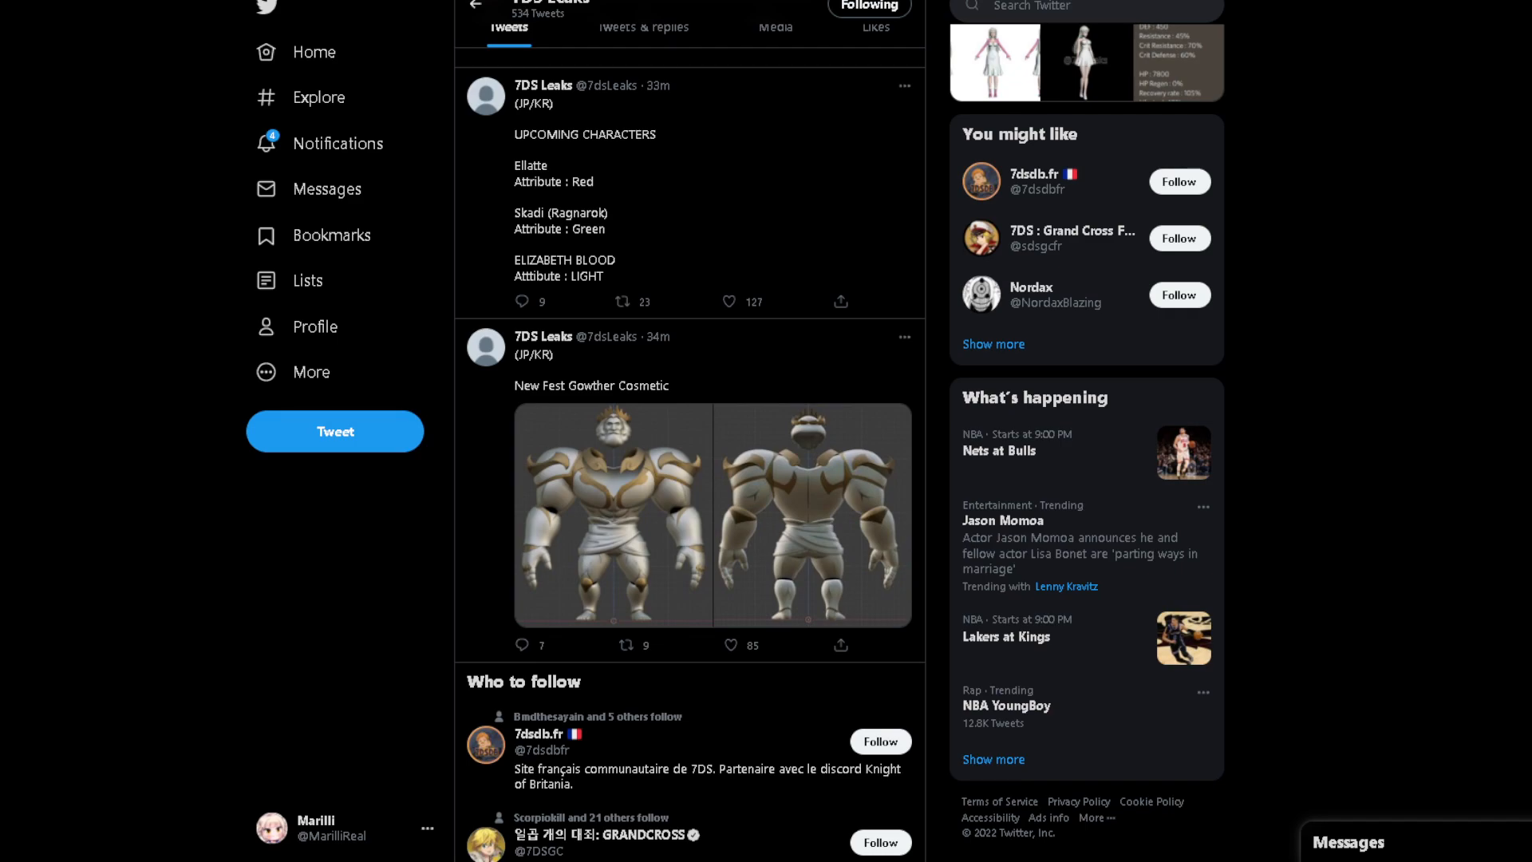
{"action": "left_click", "coordinate": [728, 302]}
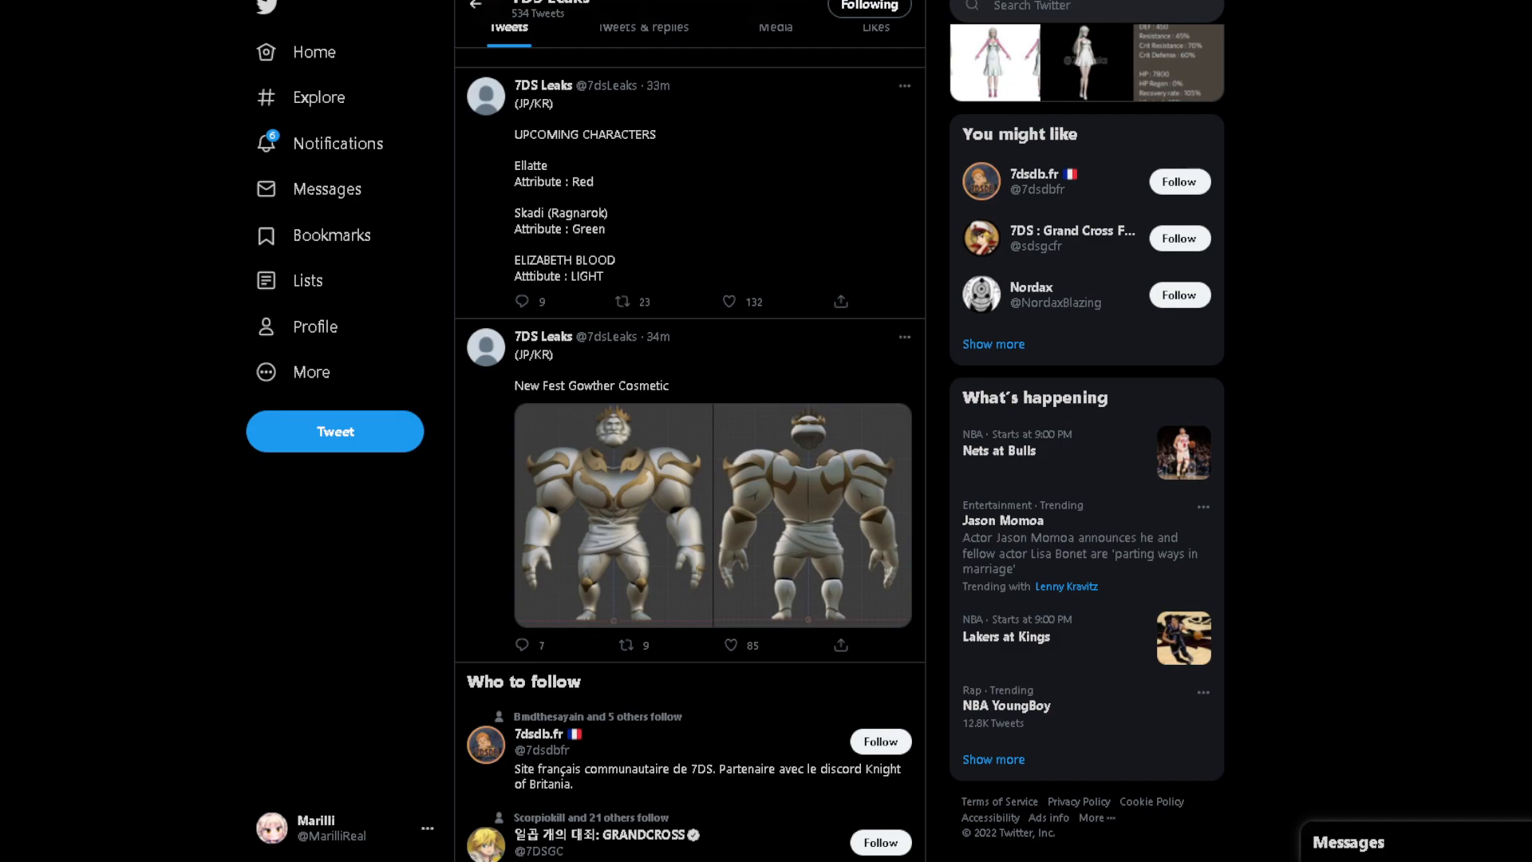
{"action": "left_click", "coordinate": [727, 302]}
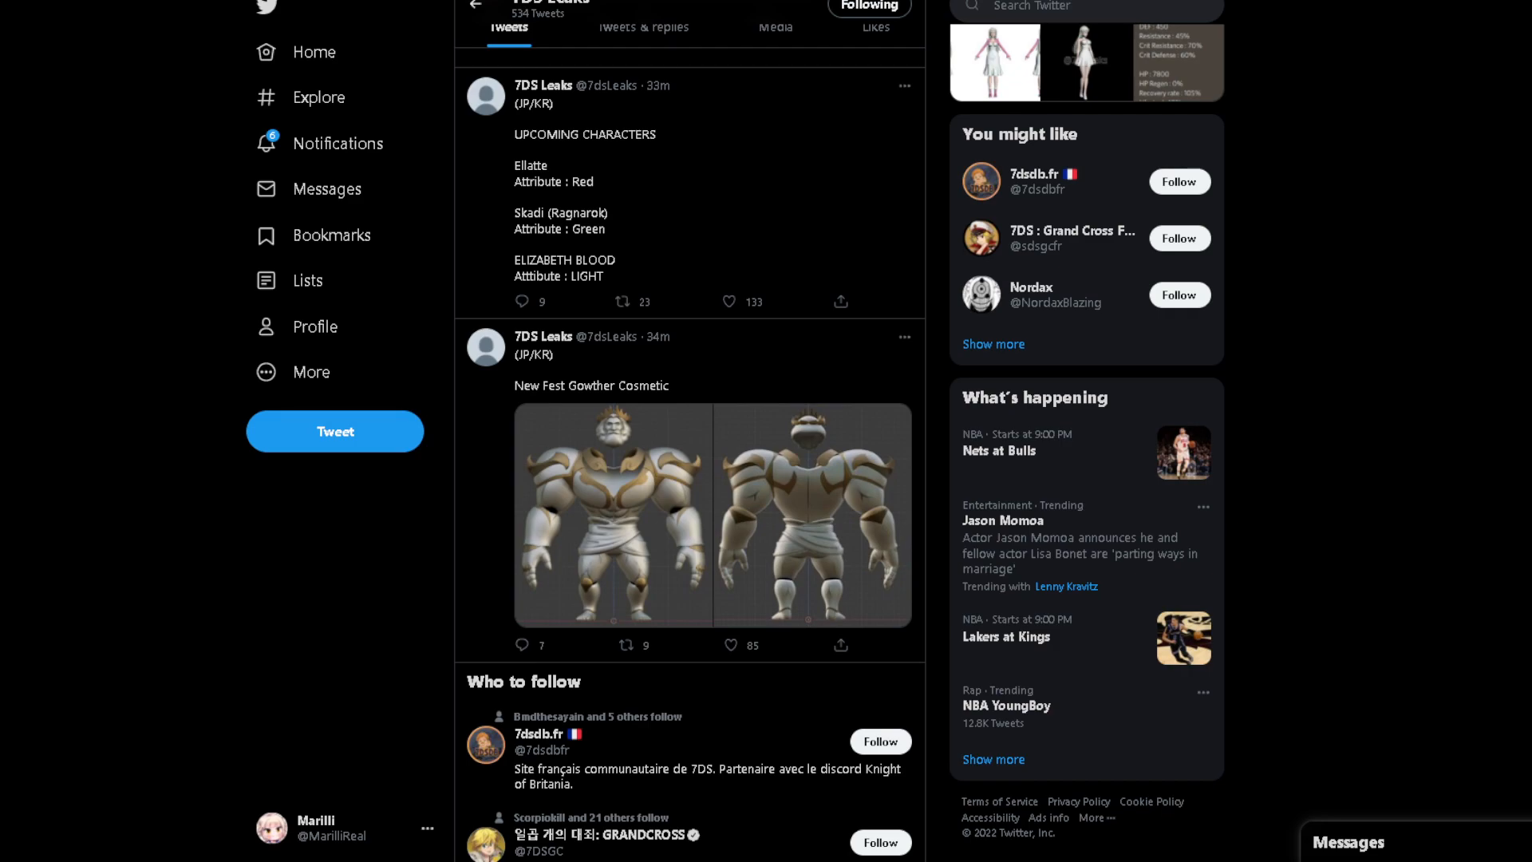